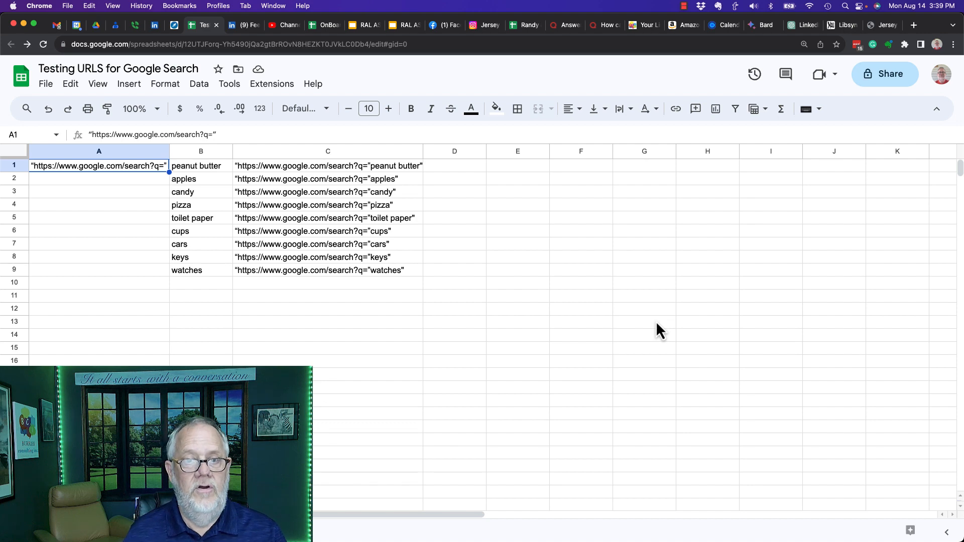
mouse_move(885, 73)
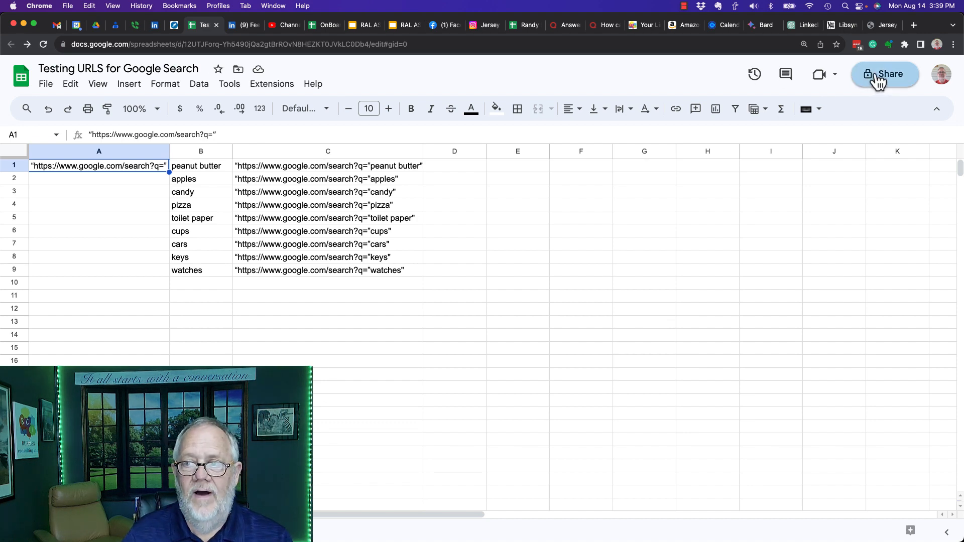
Share the sheet with 'bciGWS Testing Account (Yeah - It's Teddy)' as Editor, noting 'testing'.
click(885, 74)
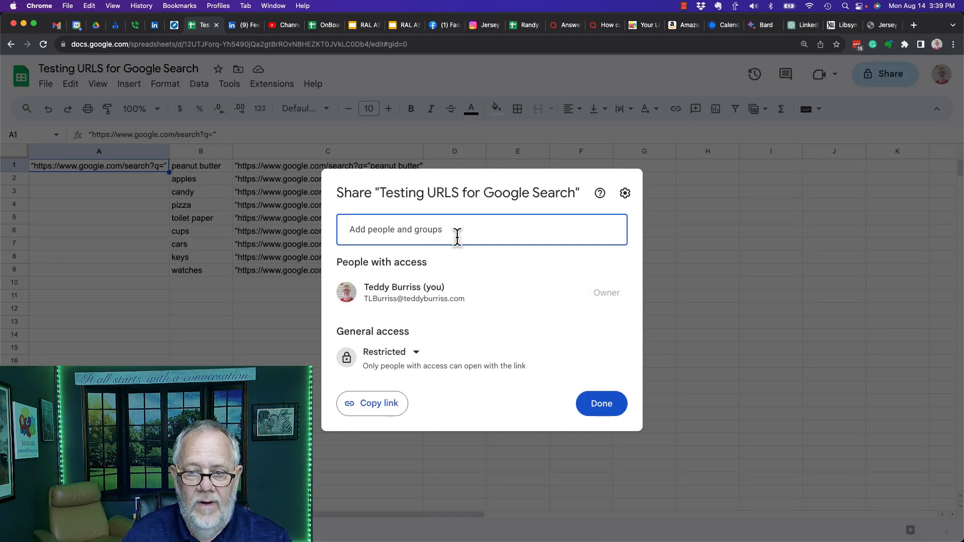
text(bciGWS Testing Account (Yeah - It's Teddy))
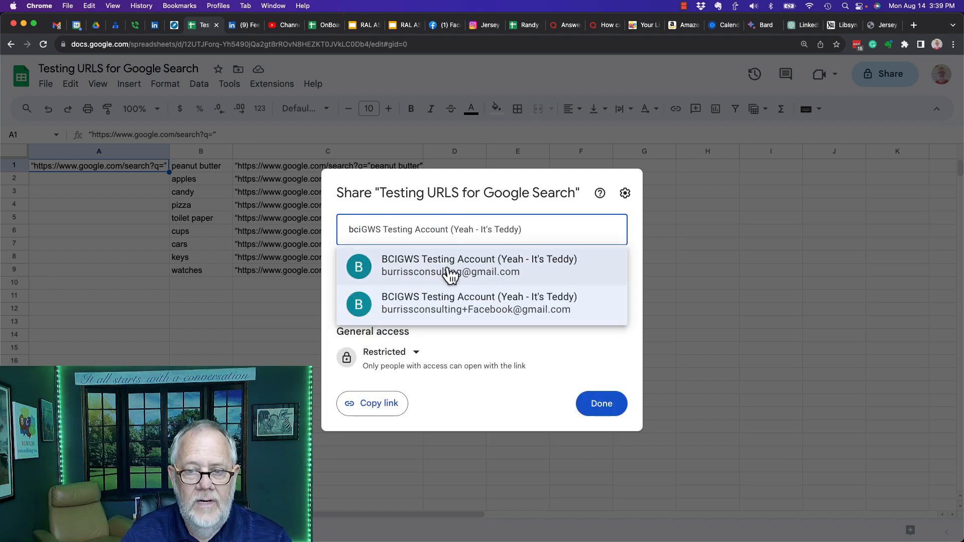
click(479, 265)
text(testing)
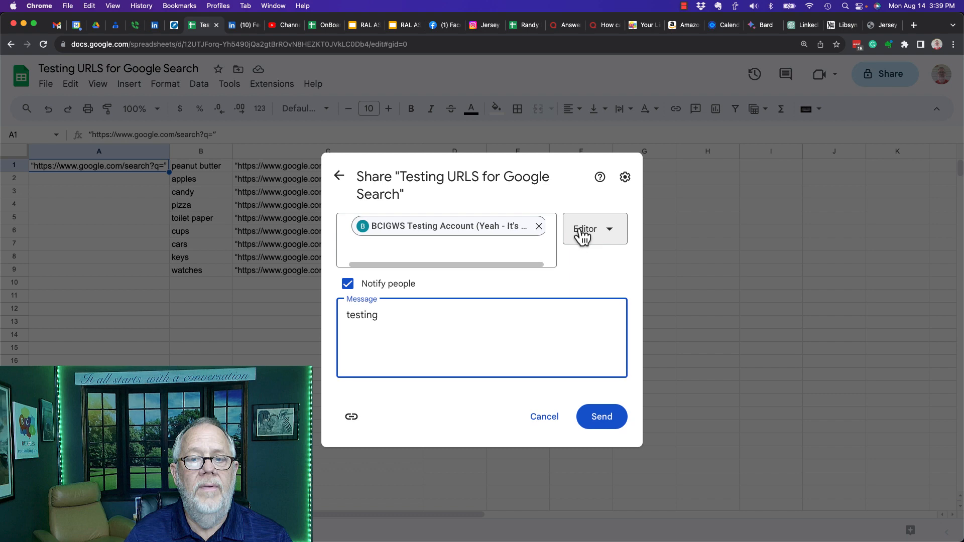
click(601, 416)
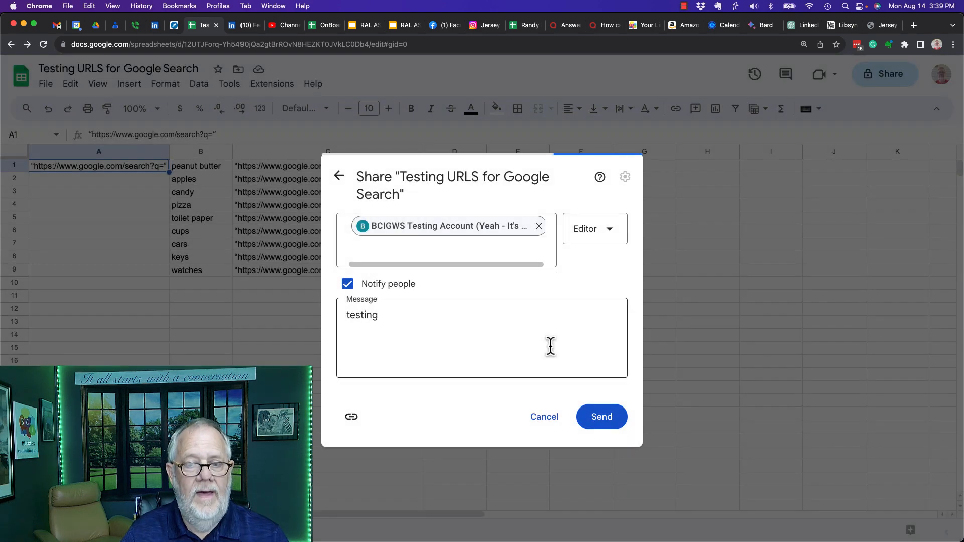
click(600, 416)
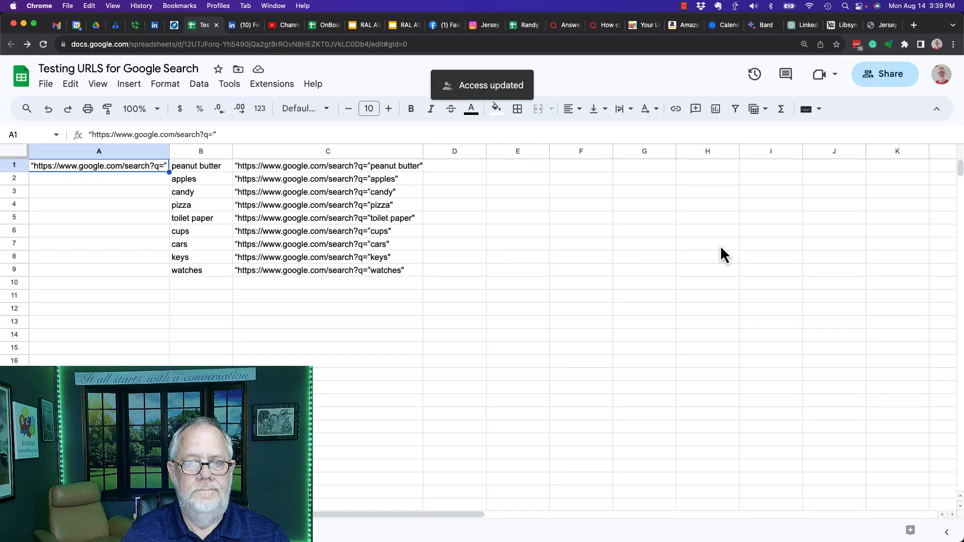
mouse_move(219, 17)
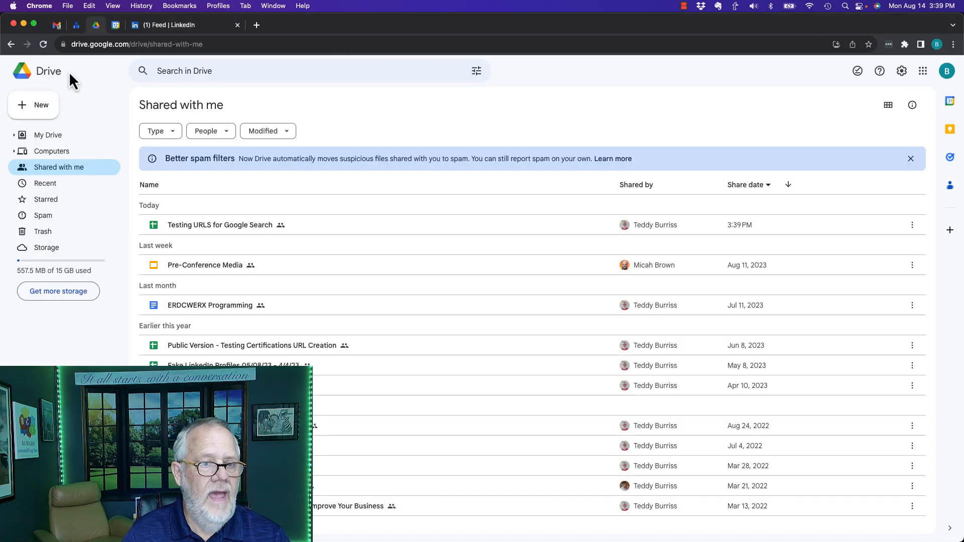
mouse_move(247, 224)
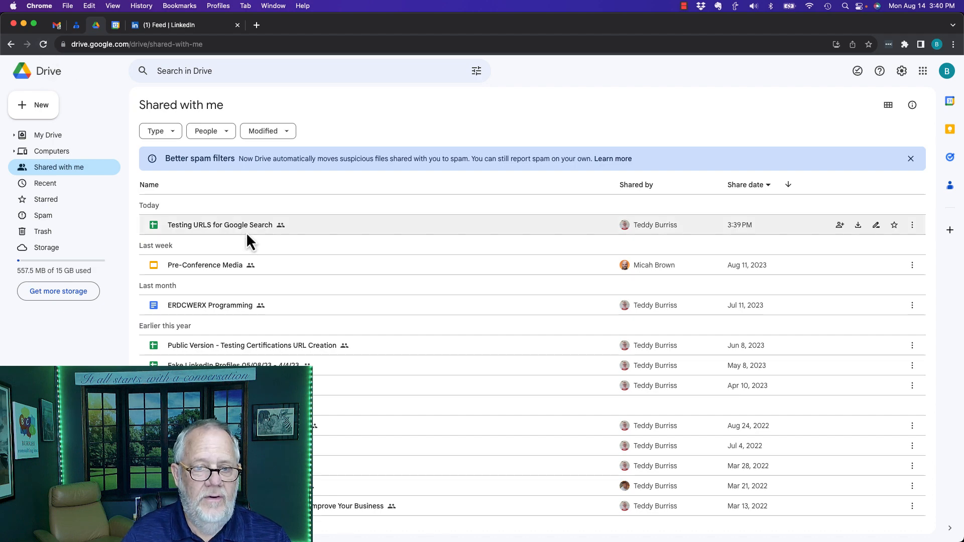
mouse_move(228, 239)
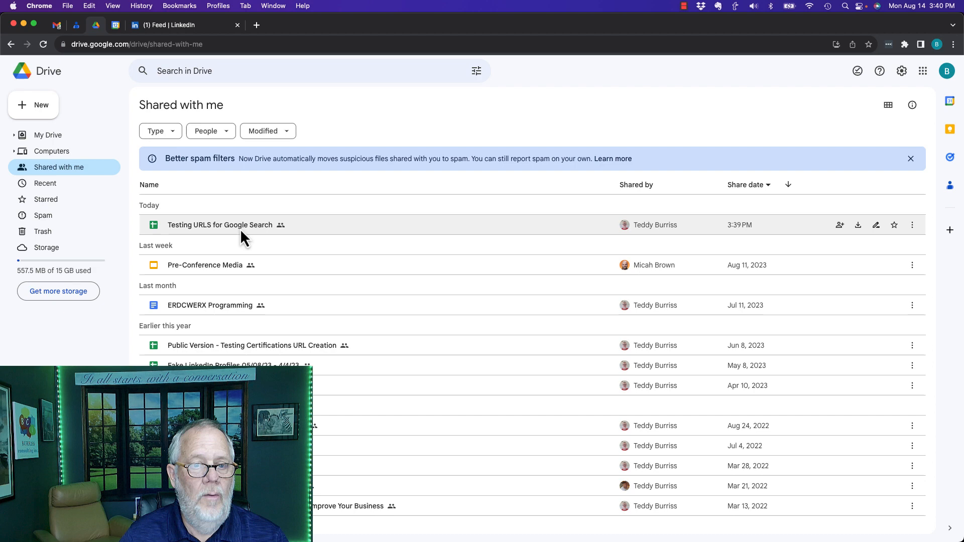
Open Testing URLS for Google Search from the testing account's Shared with me list.
double_click(220, 224)
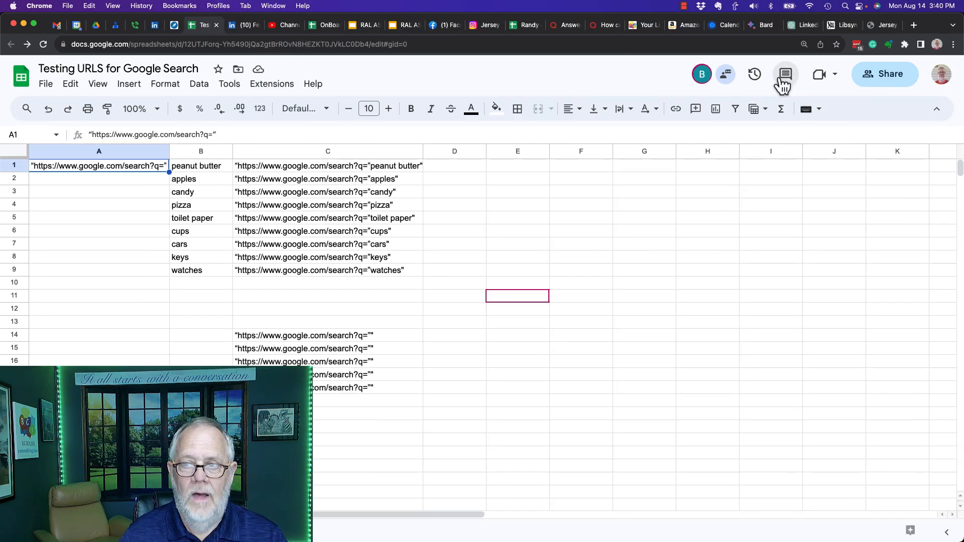
Remove the testing account from People with access and save the change.
click(885, 74)
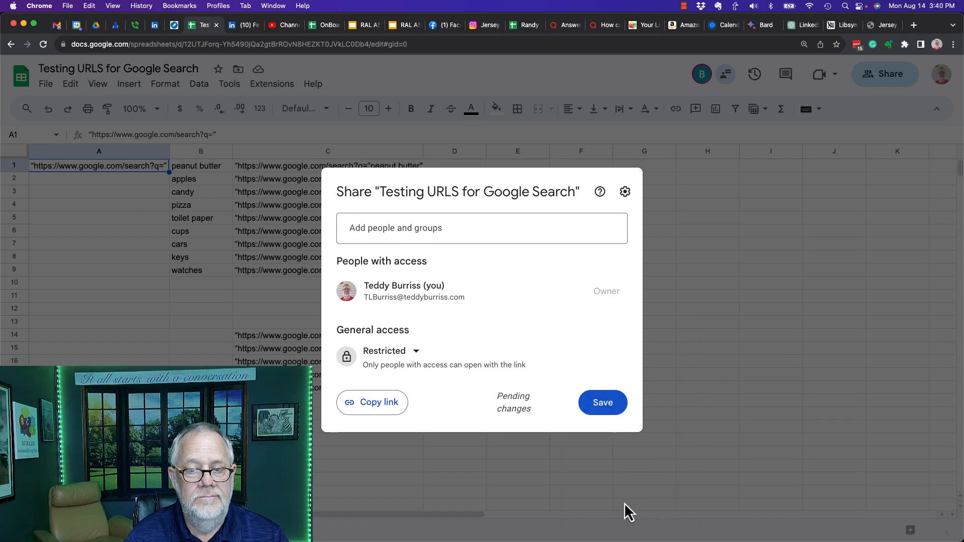
click(602, 402)
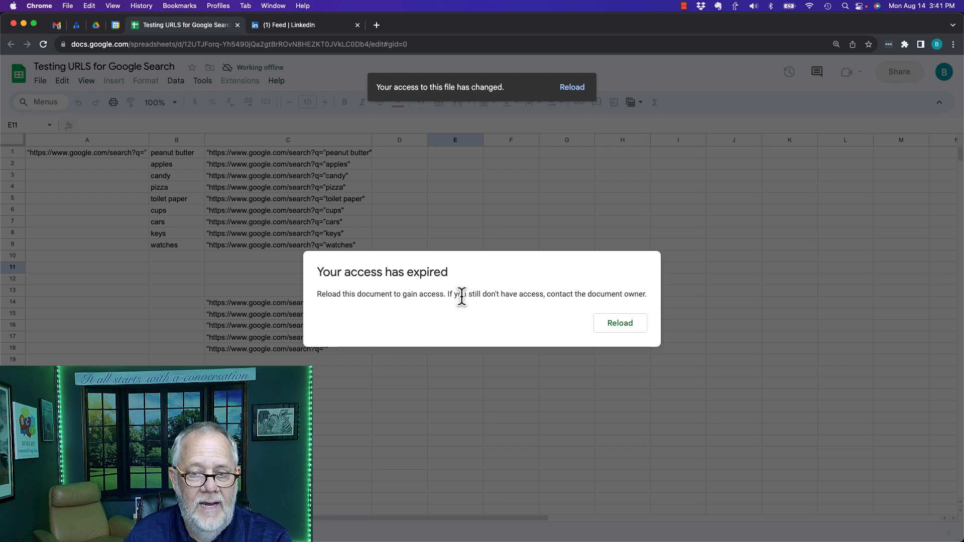
Reload the expired sheet and request access with the note 'hey dude give it back'.
drag(545, 294, 647, 294)
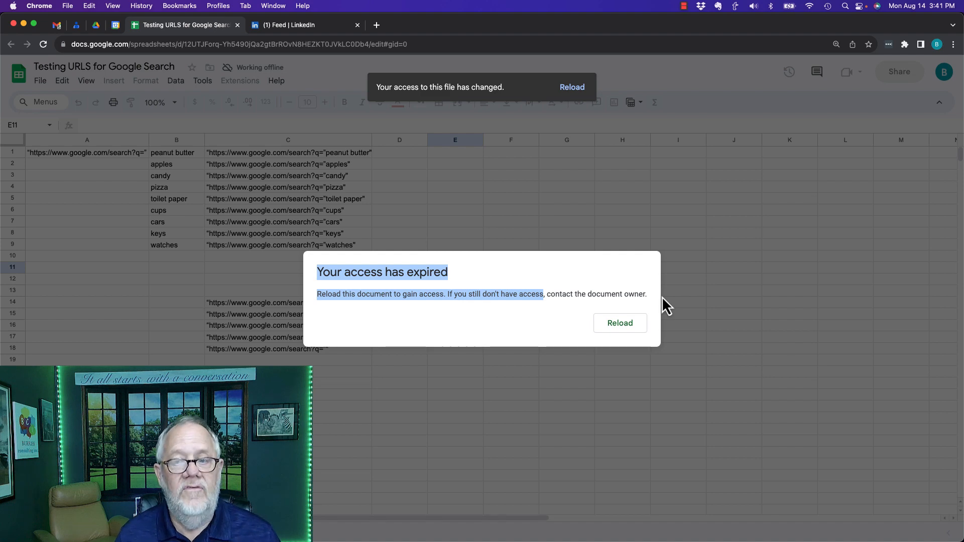
click(620, 323)
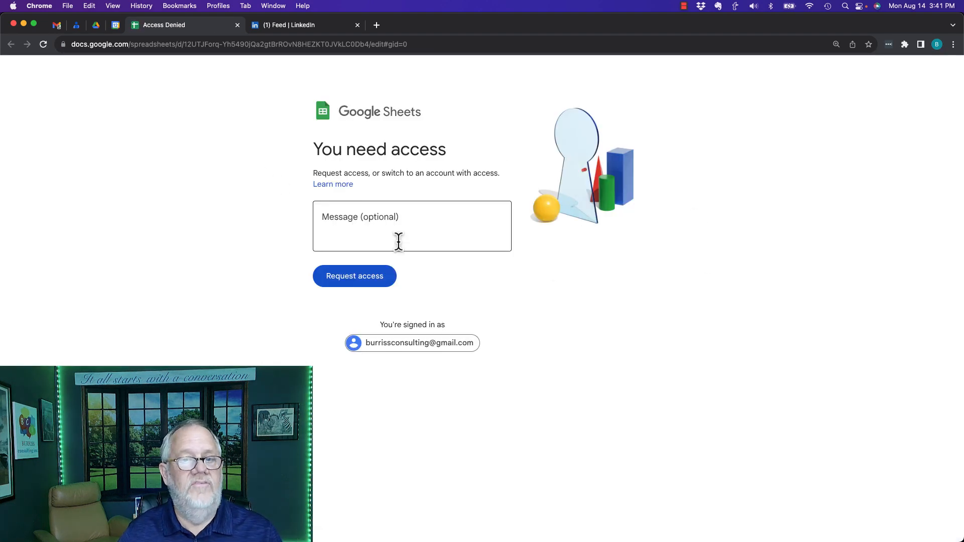
click(411, 225)
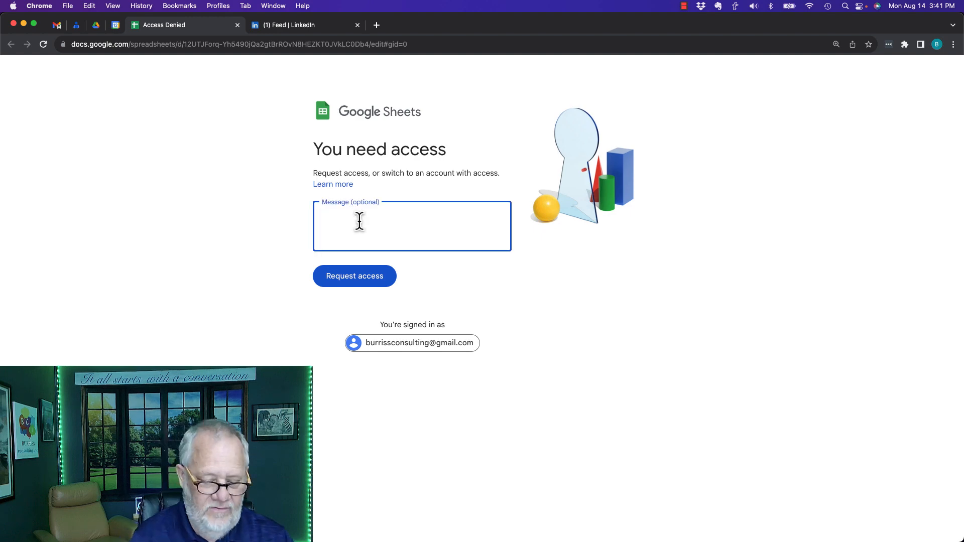
text(hey dude give i)
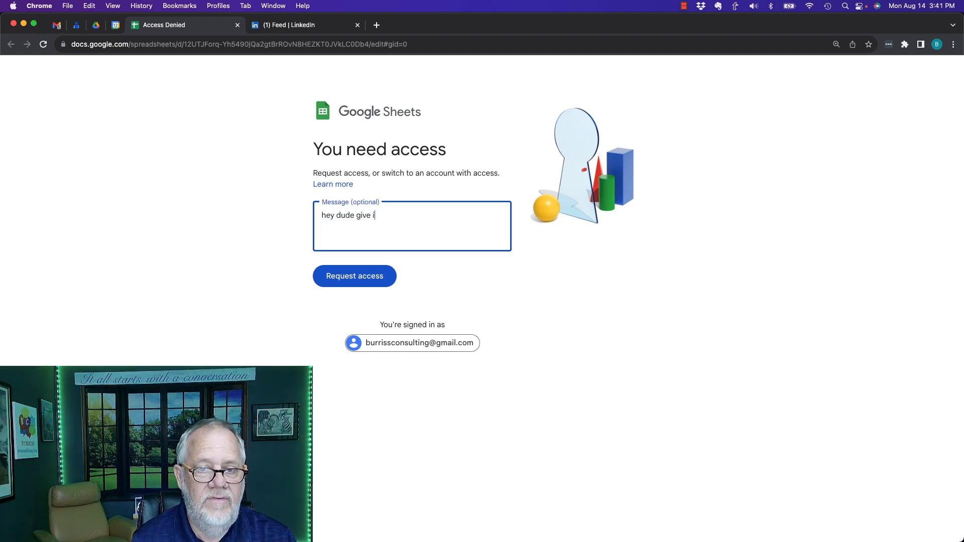
text(t back)
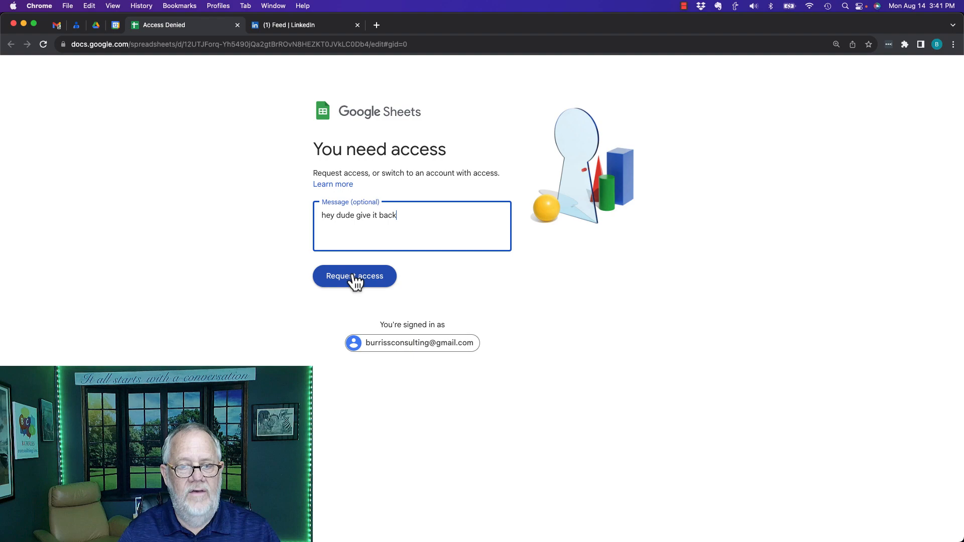
click(354, 276)
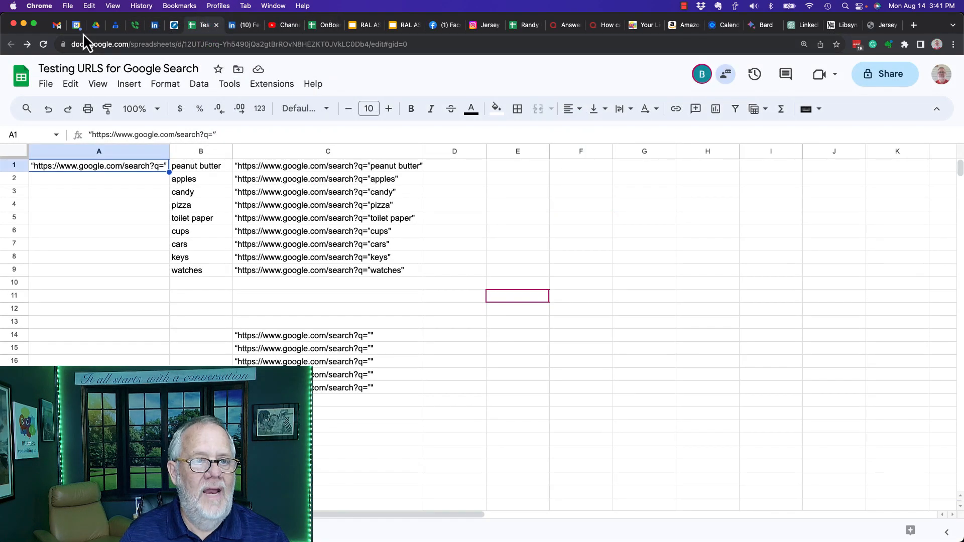
Approve the request from the owner's Gmail, sharing the sheet back to the testing account as Editor.
click(57, 25)
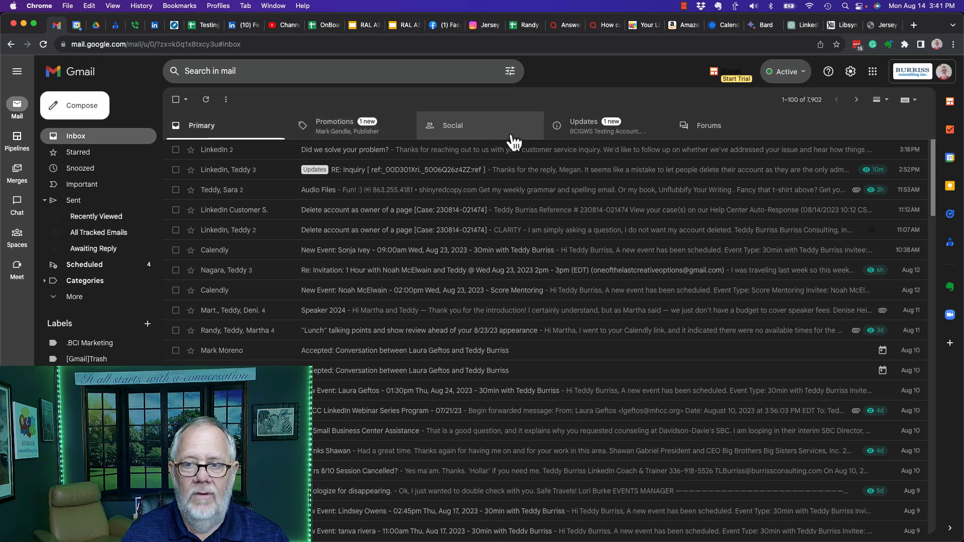
click(583, 126)
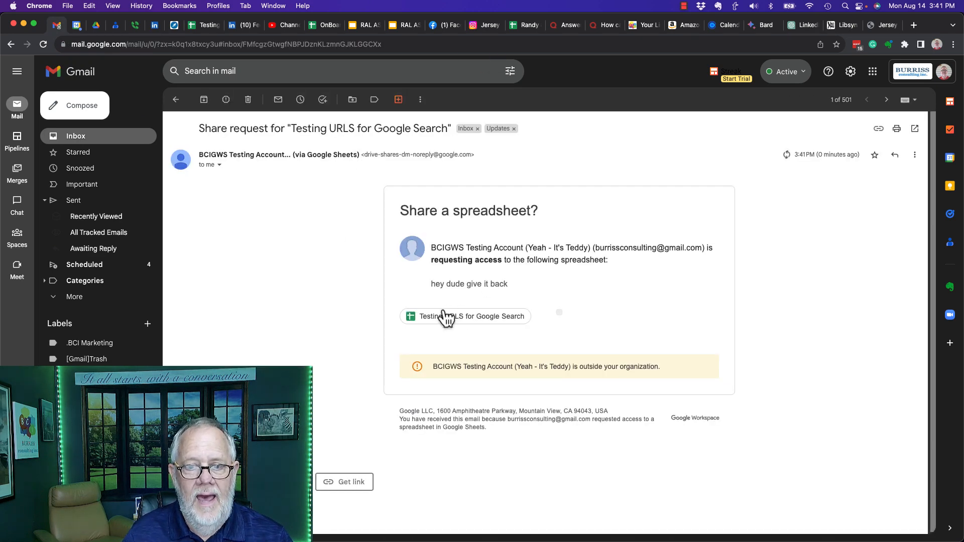
click(465, 316)
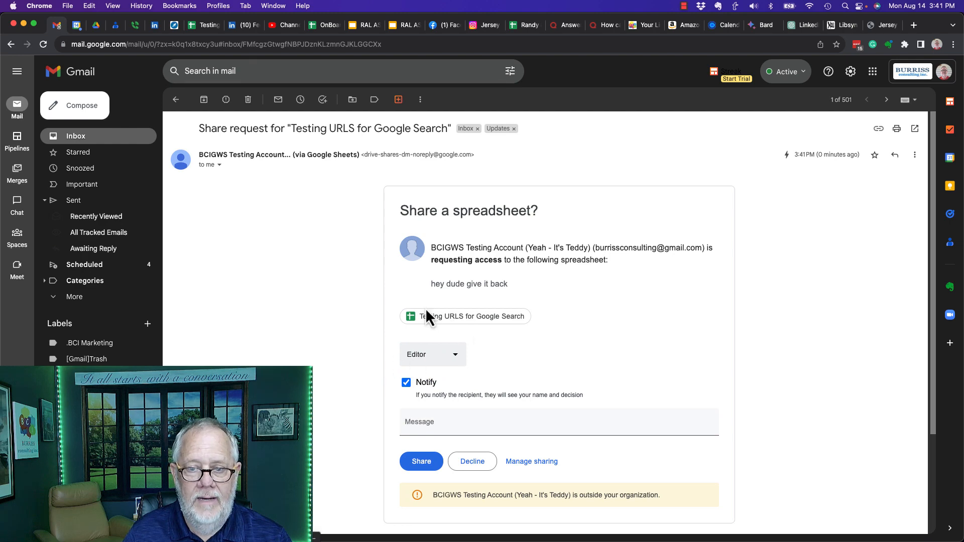
mouse_move(443, 381)
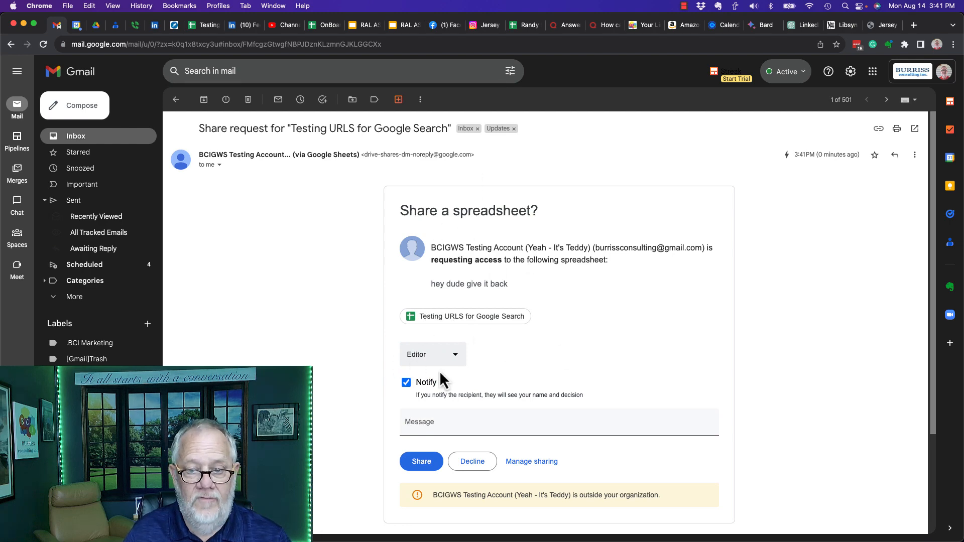
mouse_move(433, 454)
text(It's back)
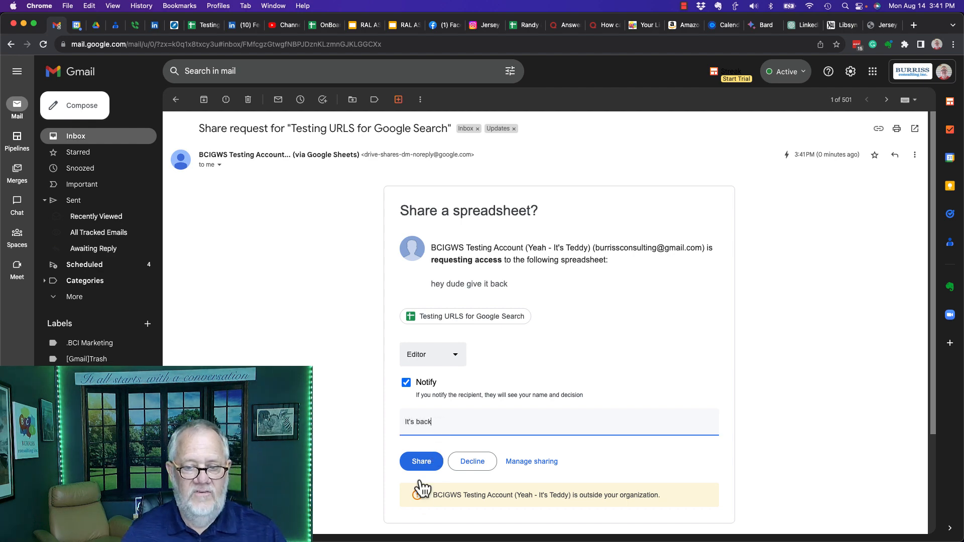
click(421, 461)
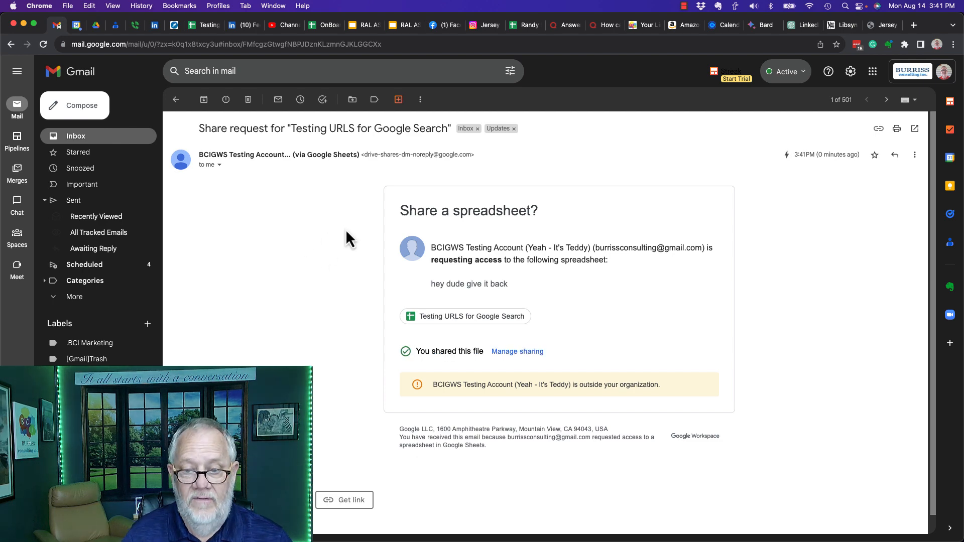
mouse_move(218, 13)
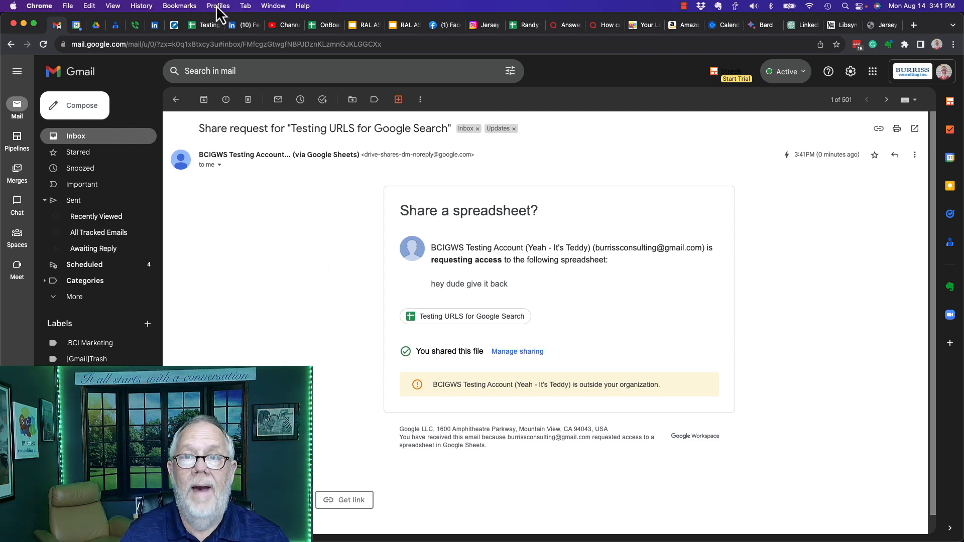
click(218, 6)
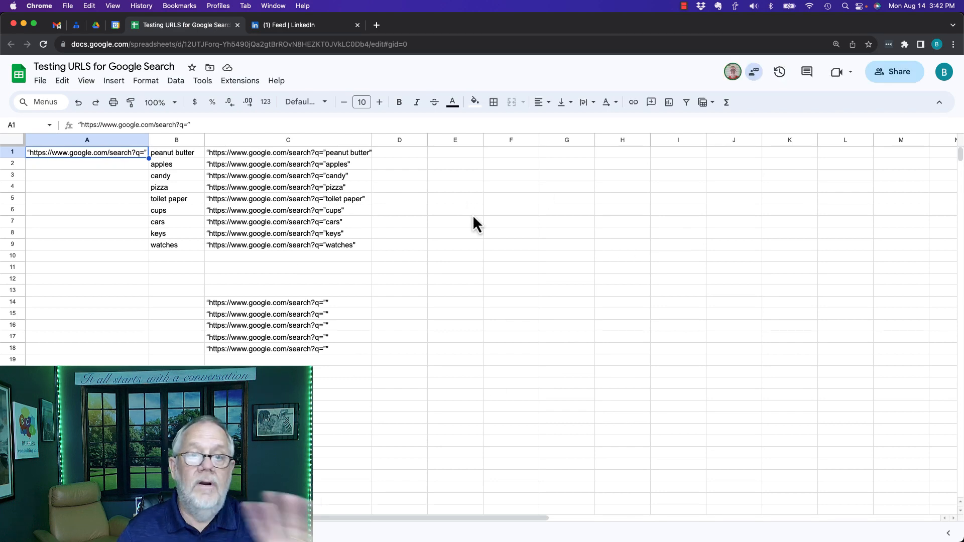
Check the recipient's Shared with me list, then return to the owner's inbox and spreadsheet.
click(237, 24)
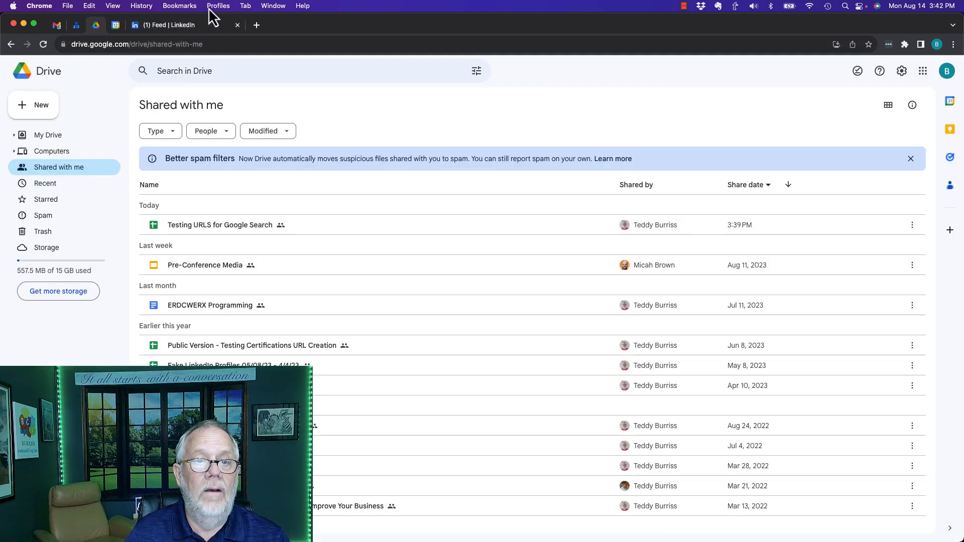
click(217, 6)
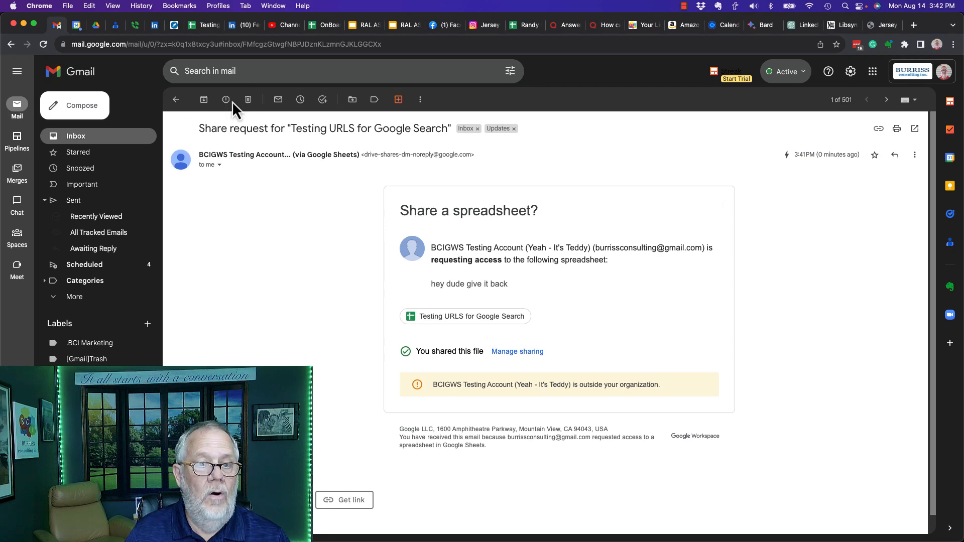
click(176, 99)
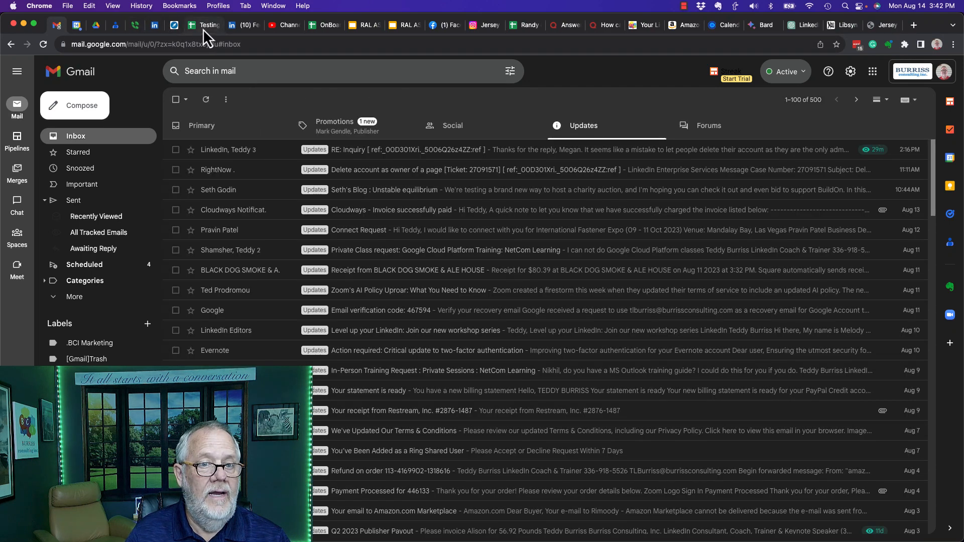
click(203, 25)
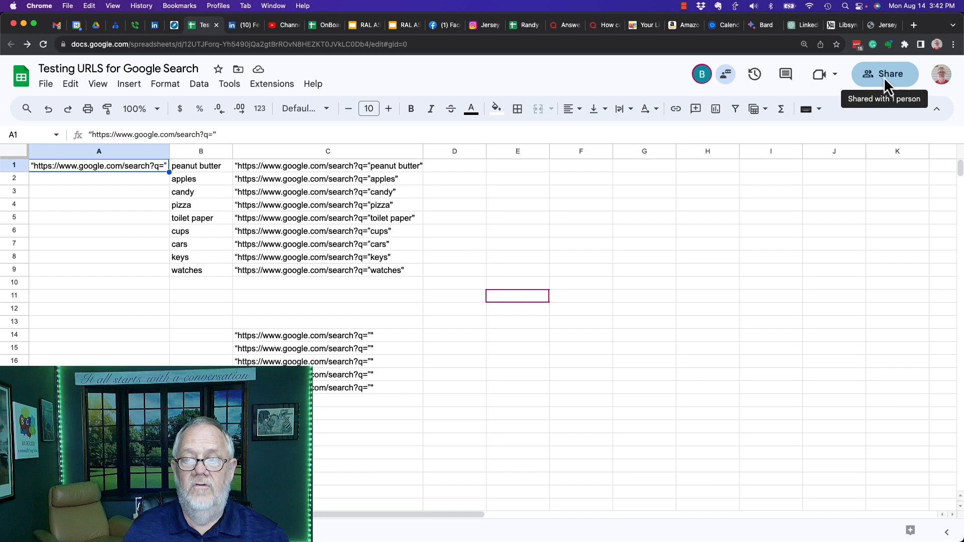
Choose Remove access for the testing account in Share settings and save.
click(885, 73)
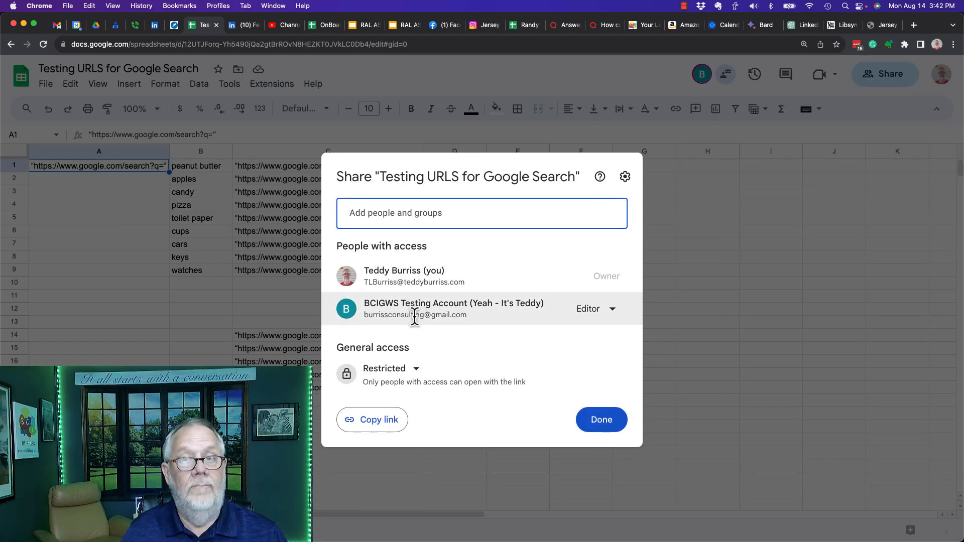
click(594, 308)
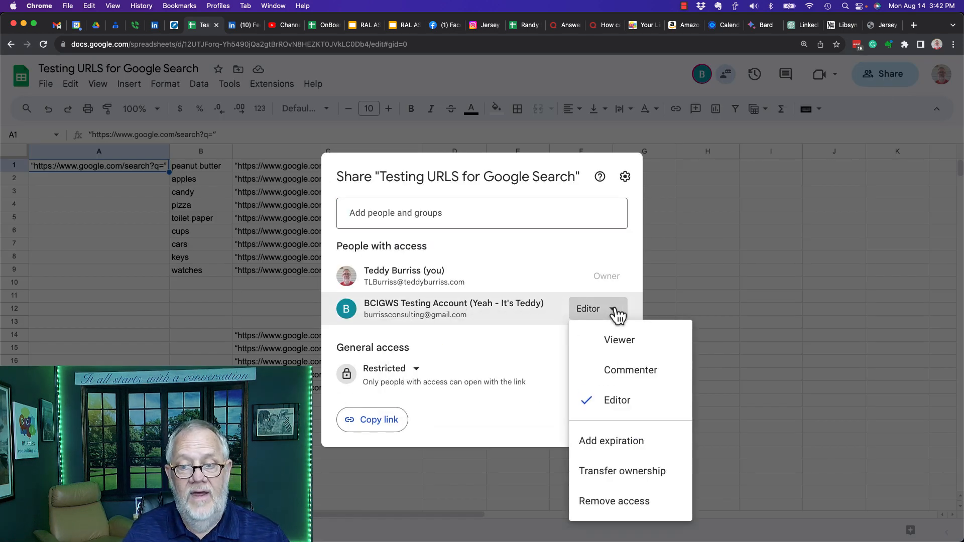
click(614, 501)
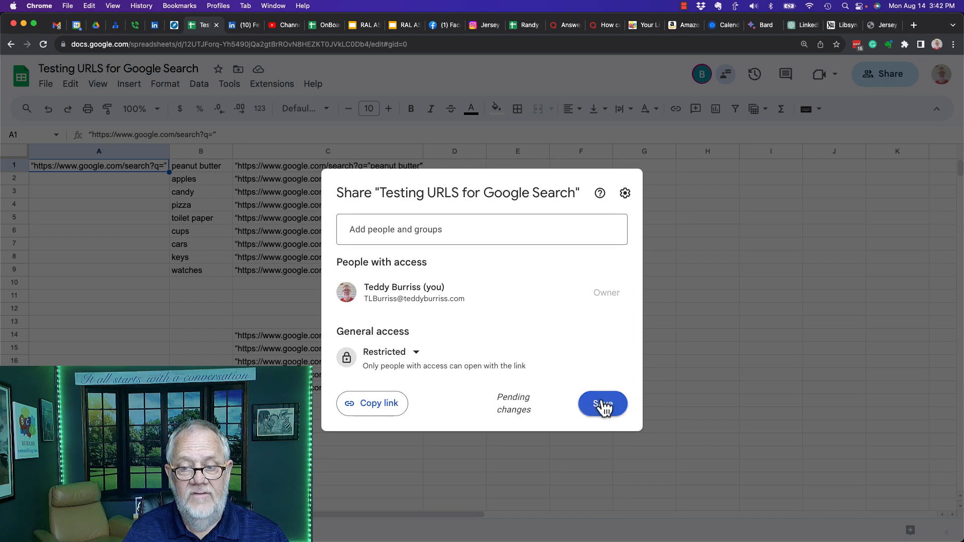
click(602, 403)
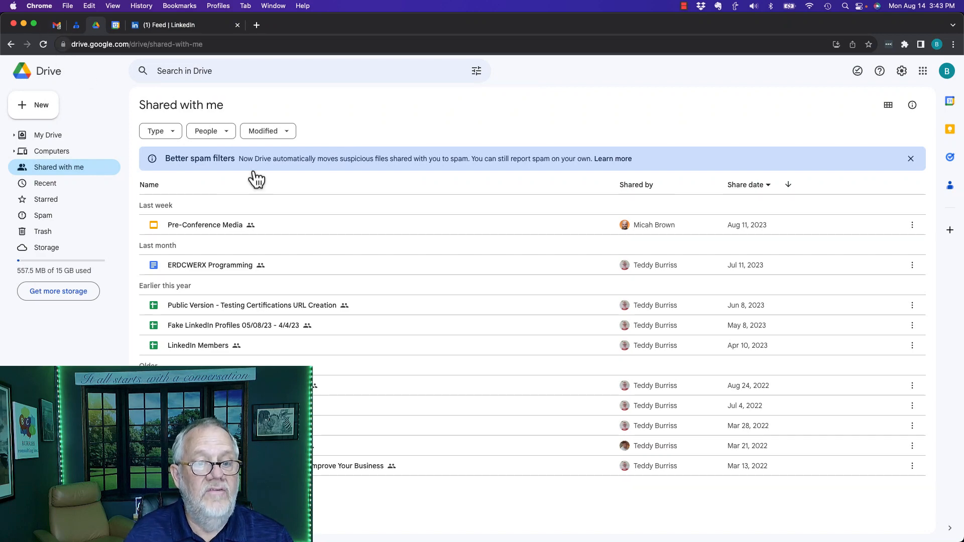
mouse_move(120, 209)
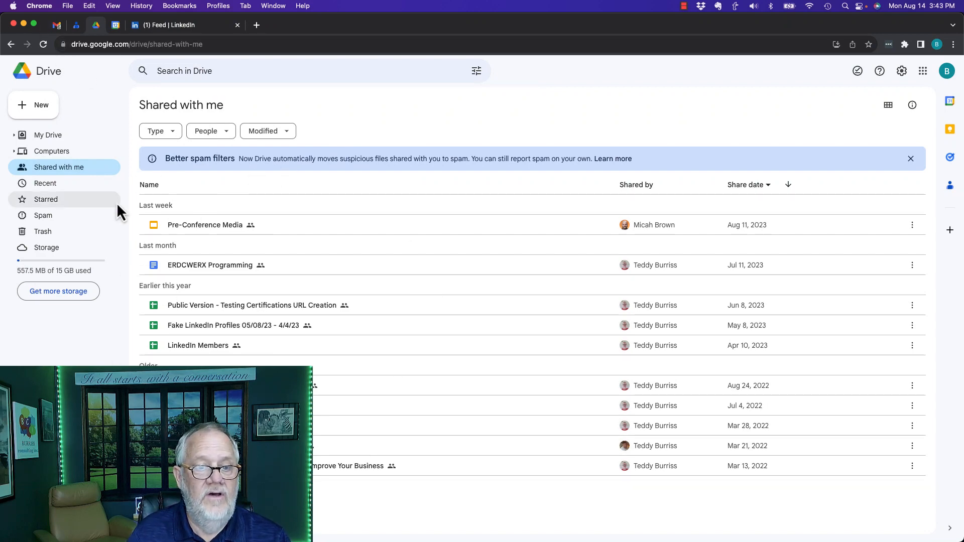
mouse_move(366, 216)
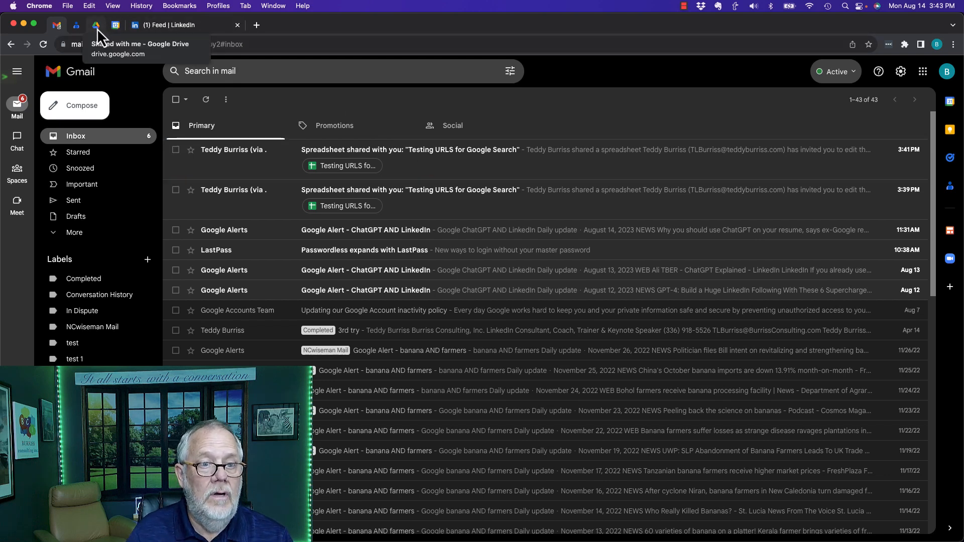
Check the recipient's Drive Shared with me and Trash for the spreadsheet.
click(95, 24)
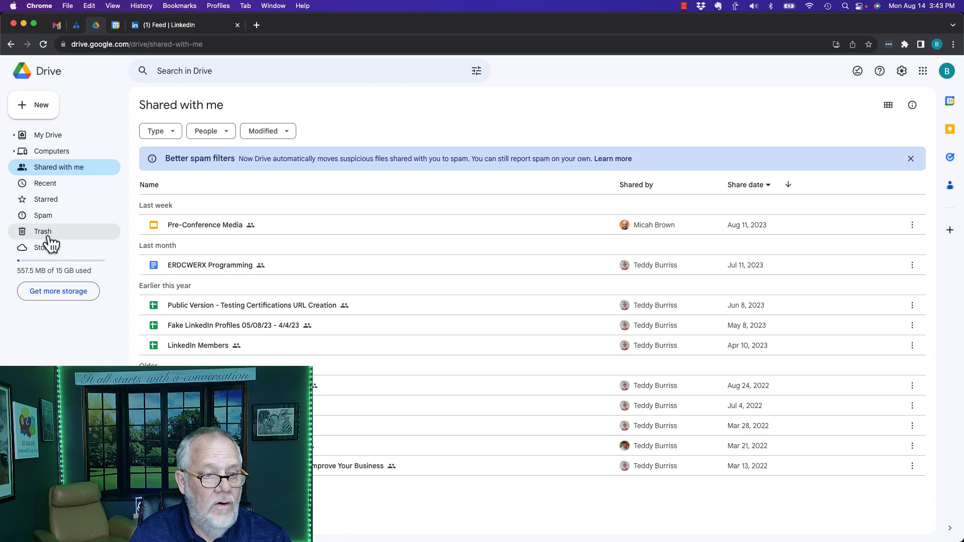
click(42, 232)
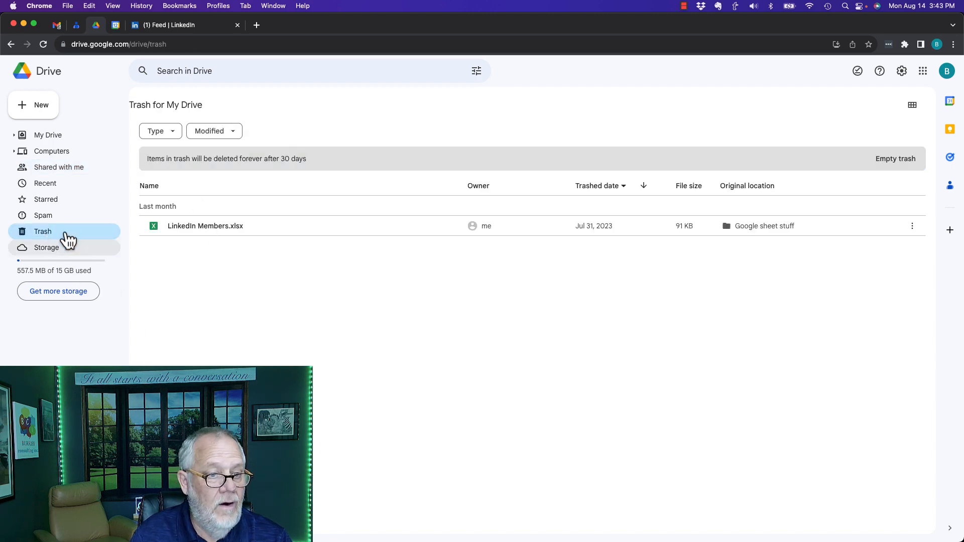
click(59, 167)
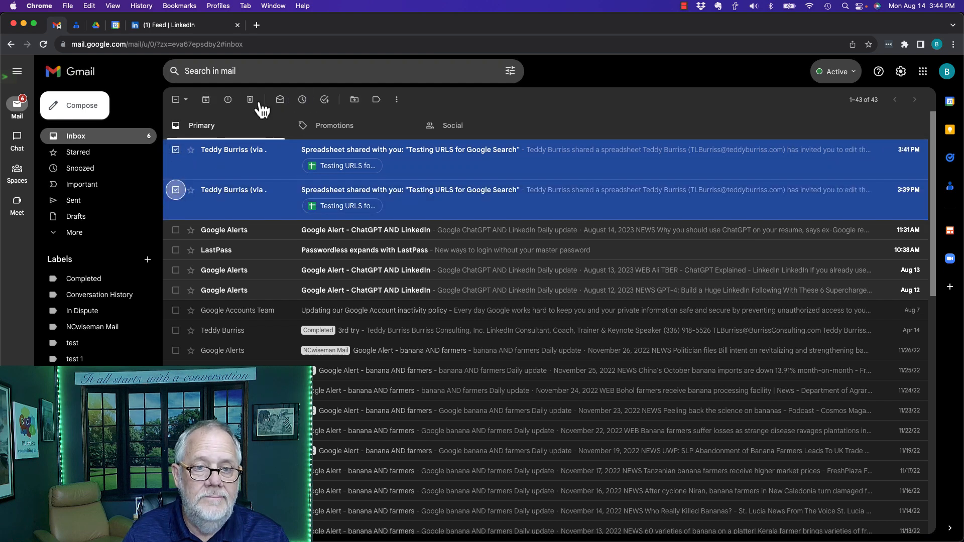
Share again with the testing account as Editor, note 'testing deletion', confirming external sharing.
click(218, 5)
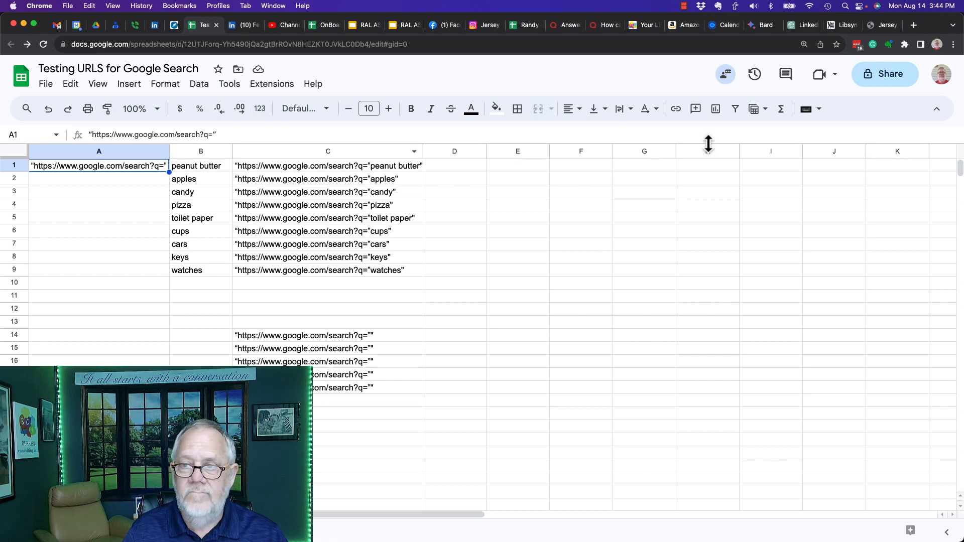
click(884, 74)
text(bc)
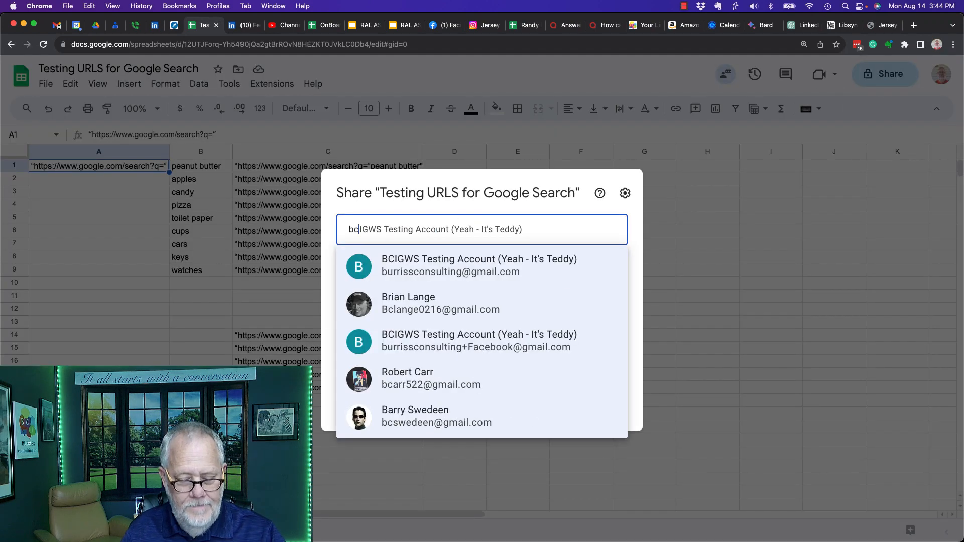
click(478, 266)
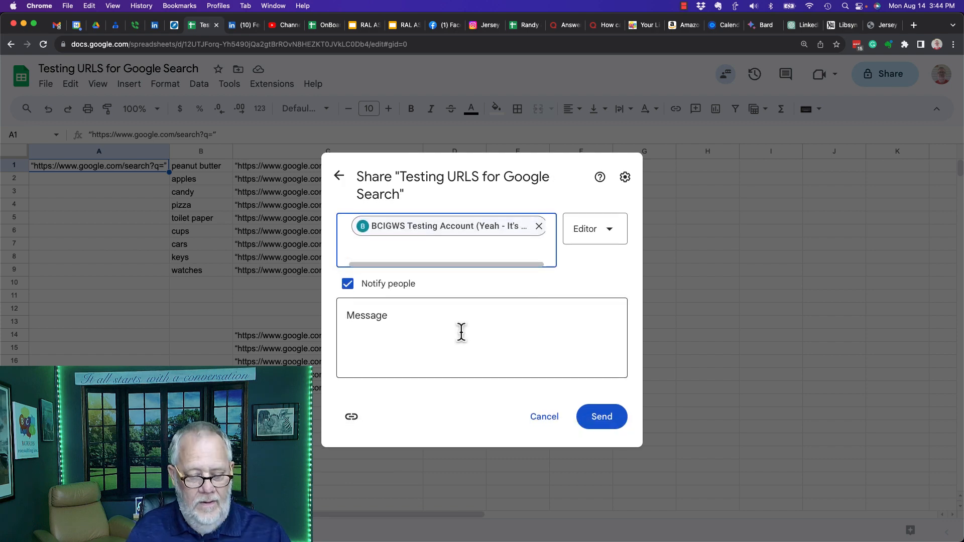
text(test)
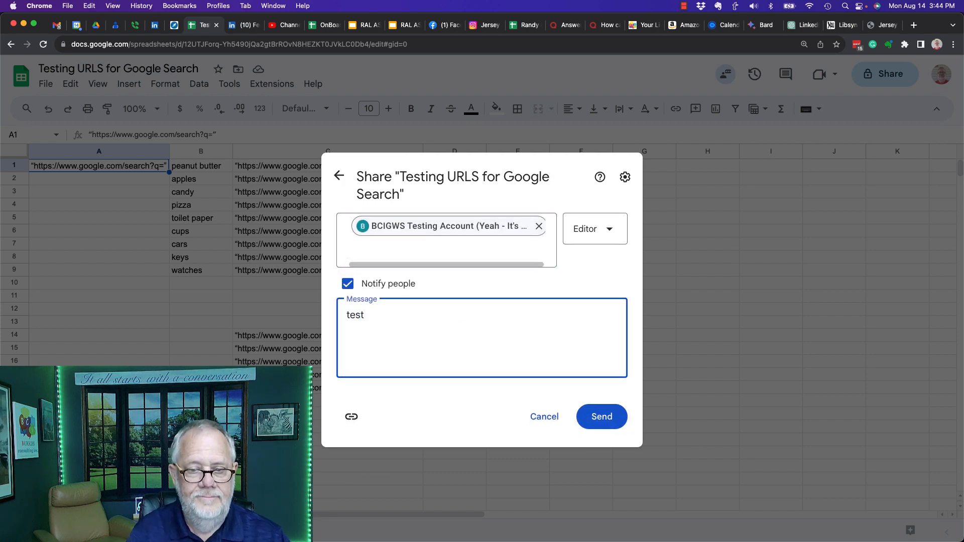
text(testing deletion)
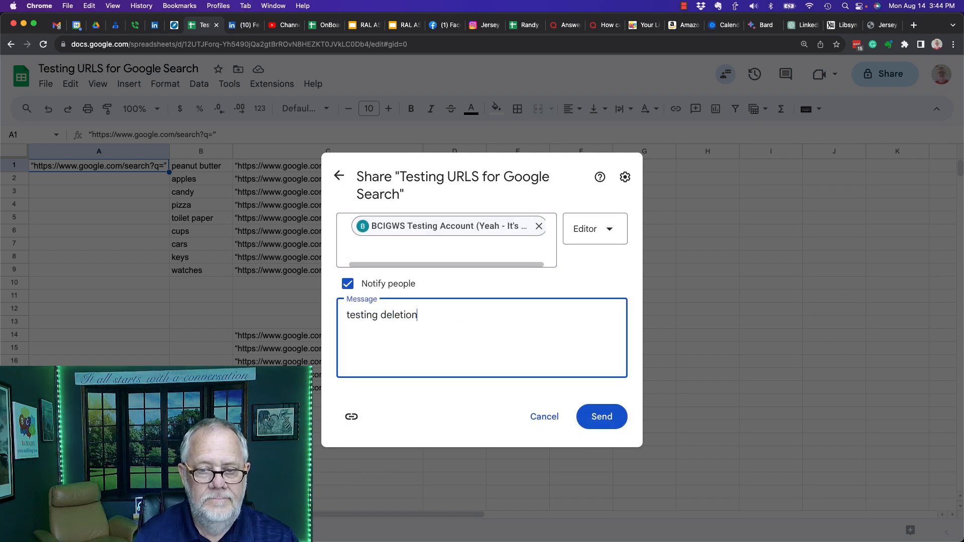
click(600, 416)
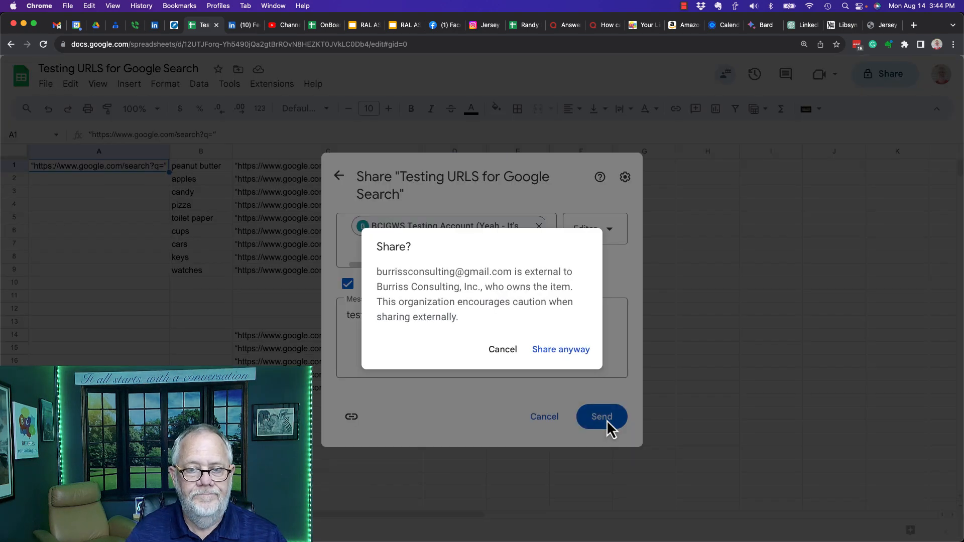
click(502, 350)
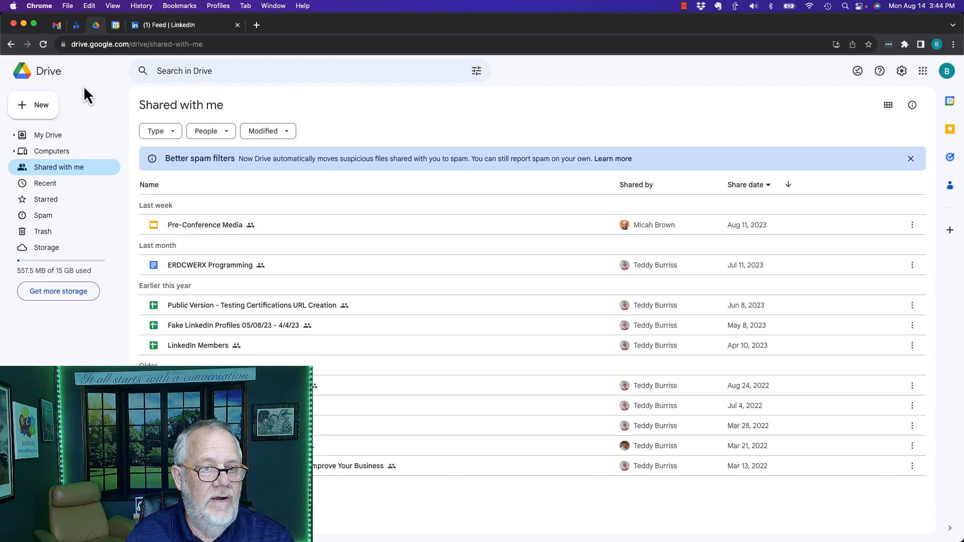
Refresh Shared with me and open Testing URLS for Google Search in Sheets.
click(43, 44)
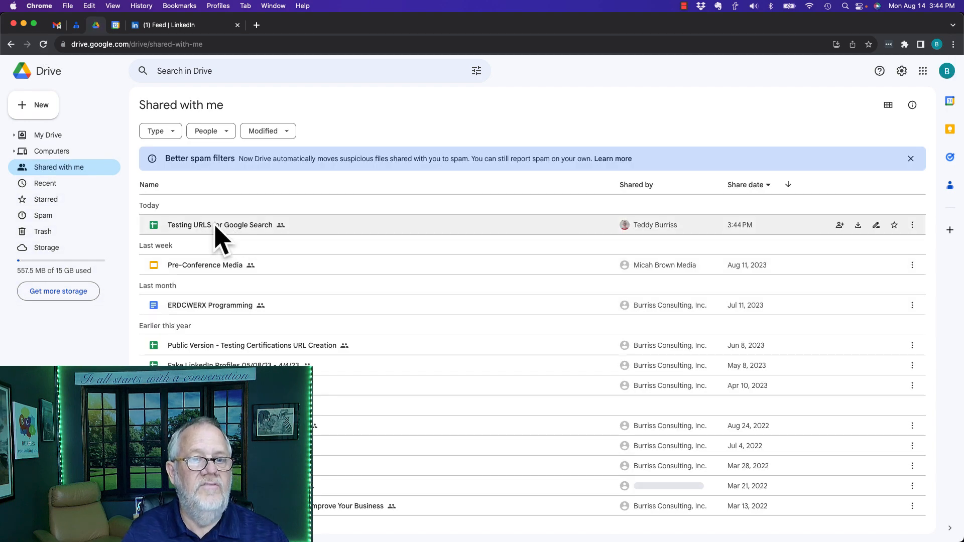
double_click(220, 225)
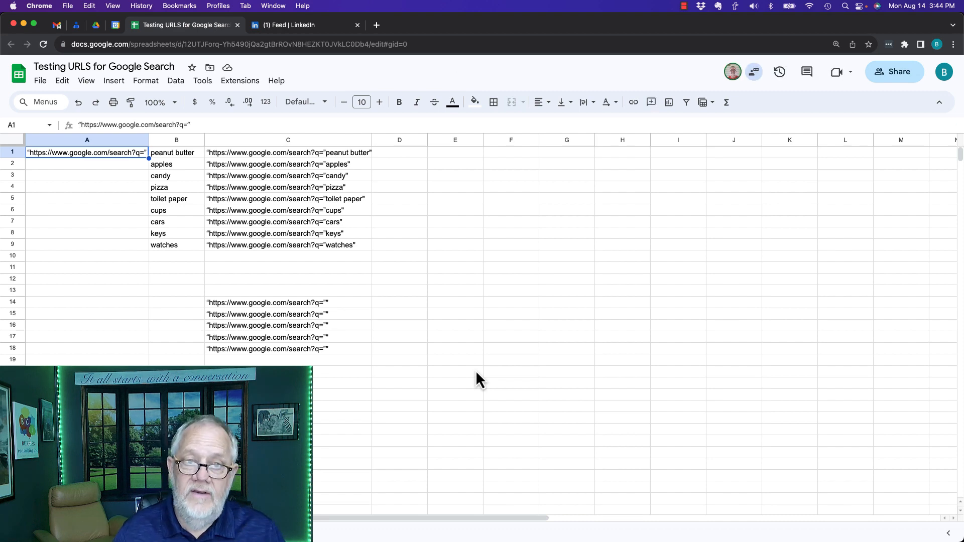
From the owner's Chrome profile, trash 'Testing URLS for Google Search' and go to Sheets home.
click(217, 5)
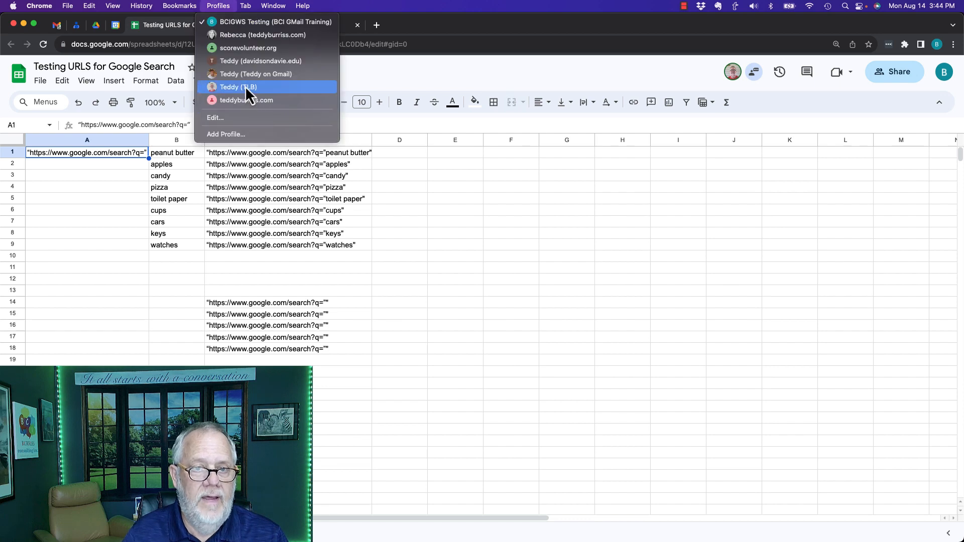
click(237, 87)
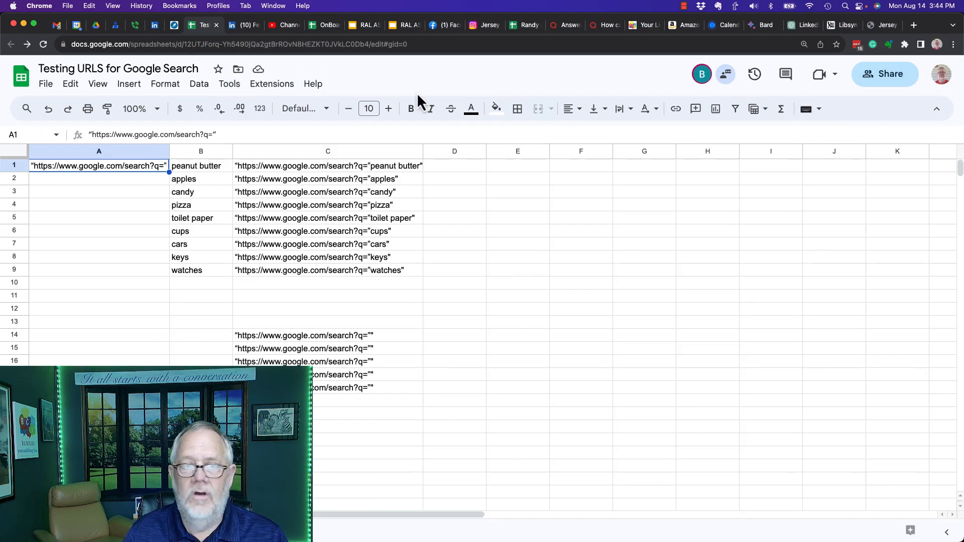
click(44, 84)
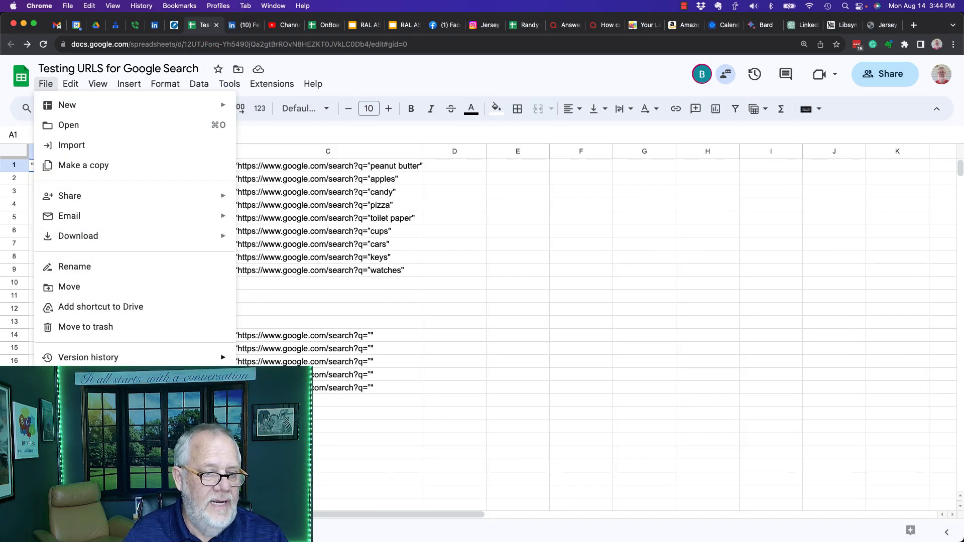
click(85, 326)
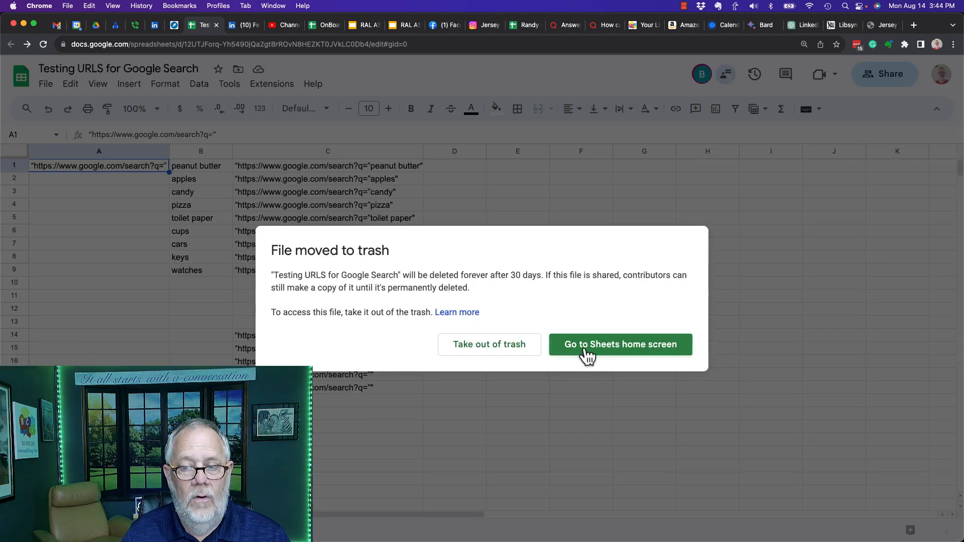
click(619, 344)
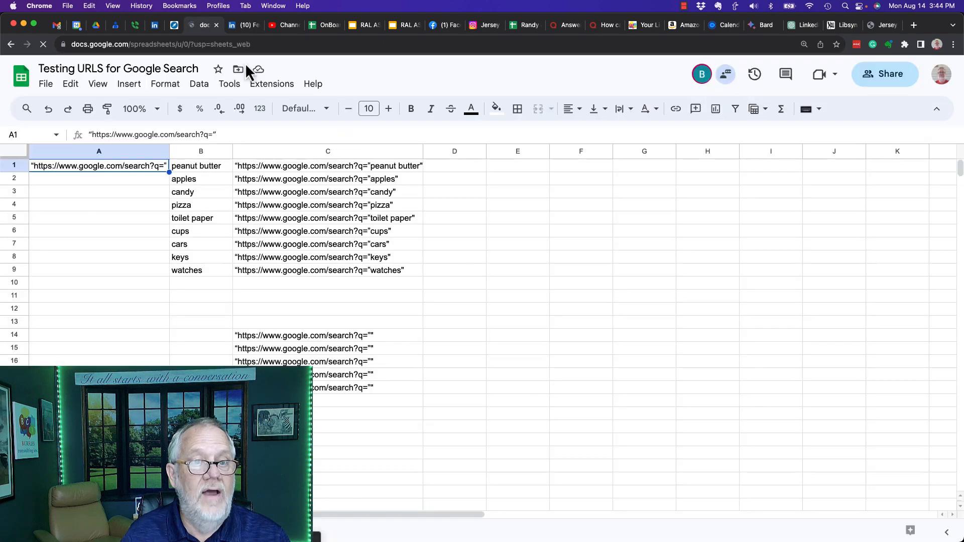
click(218, 6)
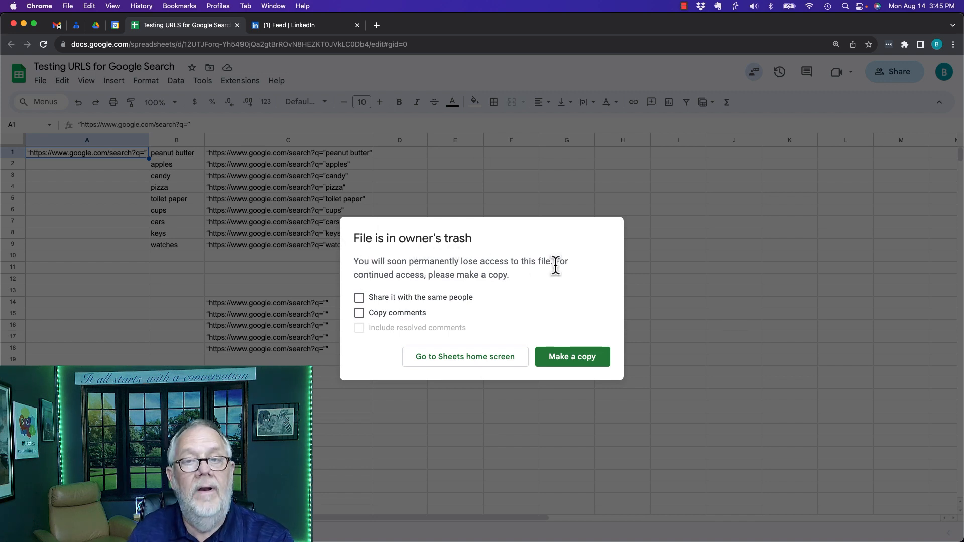
mouse_move(423, 272)
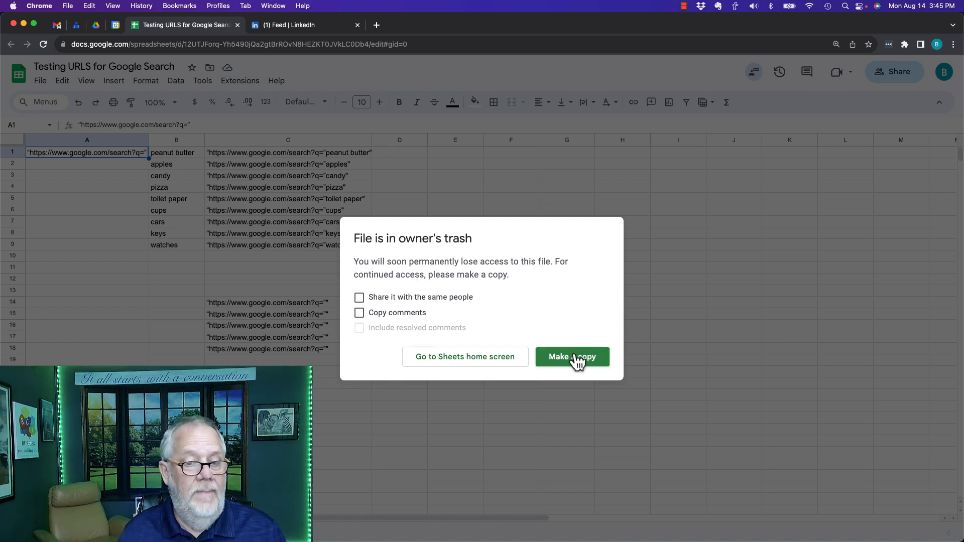
mouse_move(528, 359)
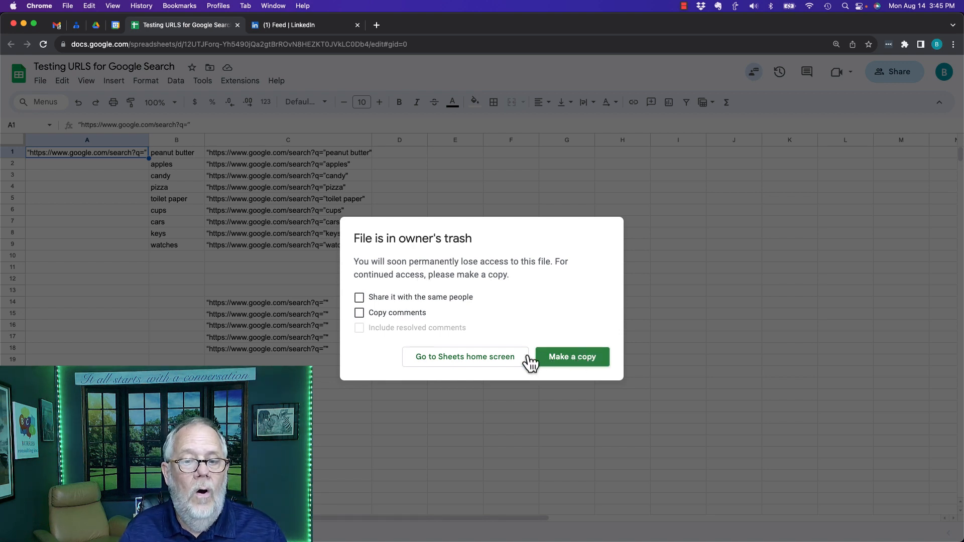
mouse_move(465, 356)
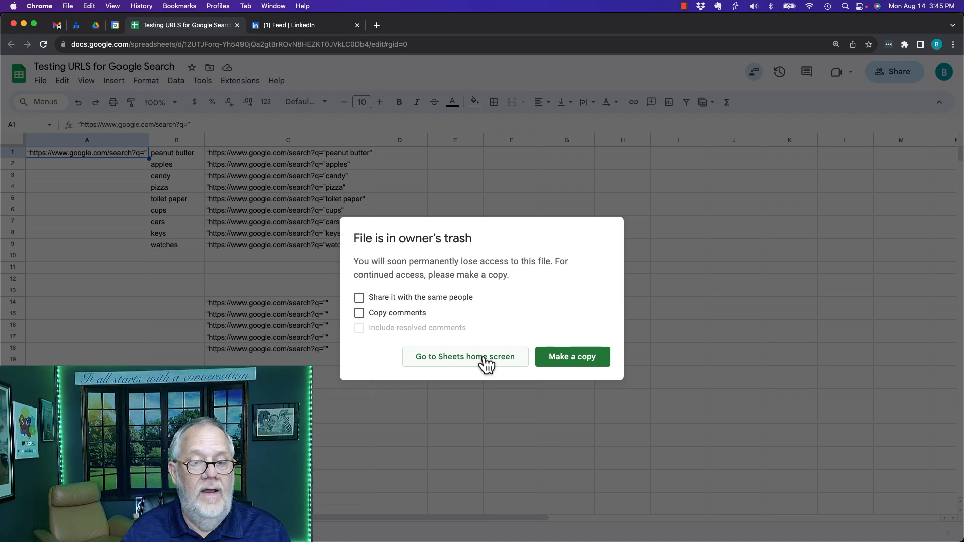
Dismiss the recipient's 'File is in owner's trash' notice by going to Sheets home.
click(464, 356)
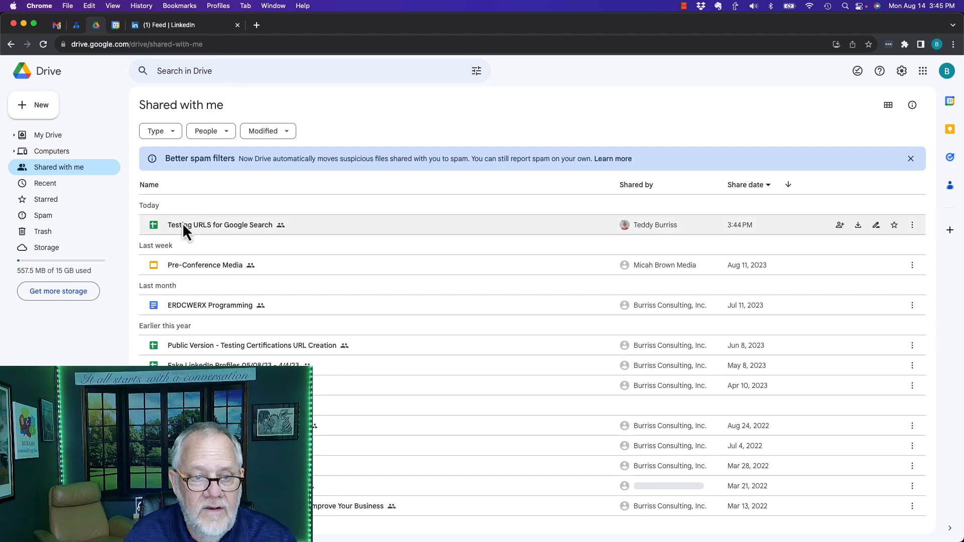
Refresh Shared with me and check Drive Trash for the spreadsheet, then go to Gmail.
click(44, 43)
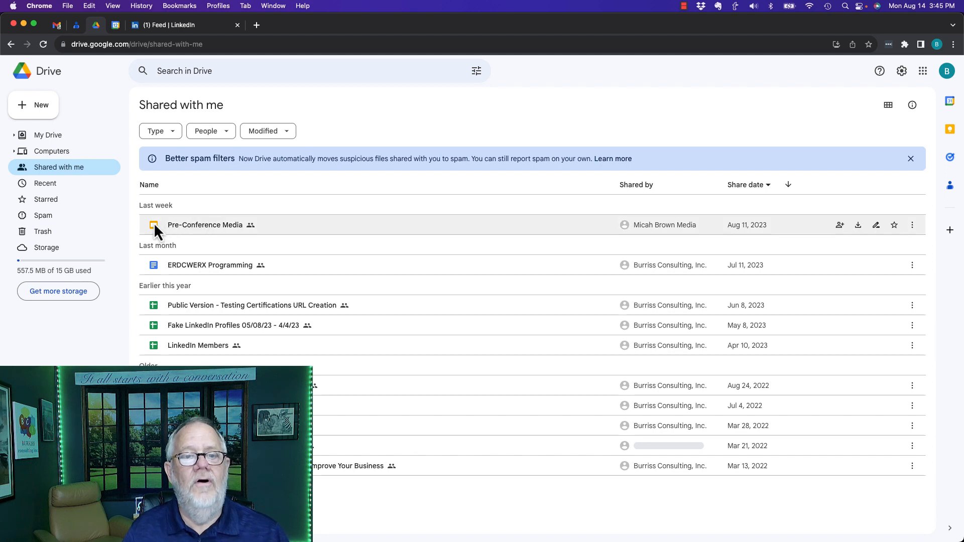
mouse_move(80, 194)
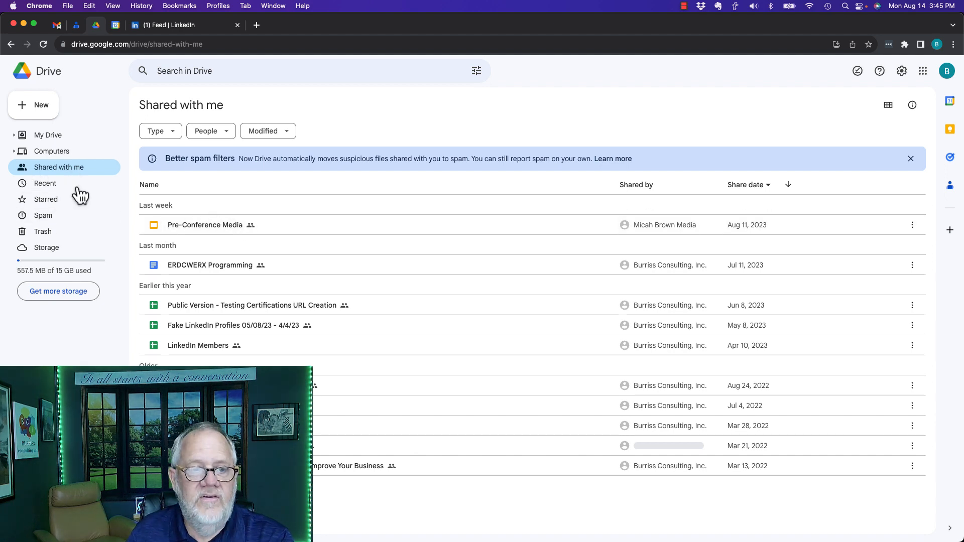
click(42, 231)
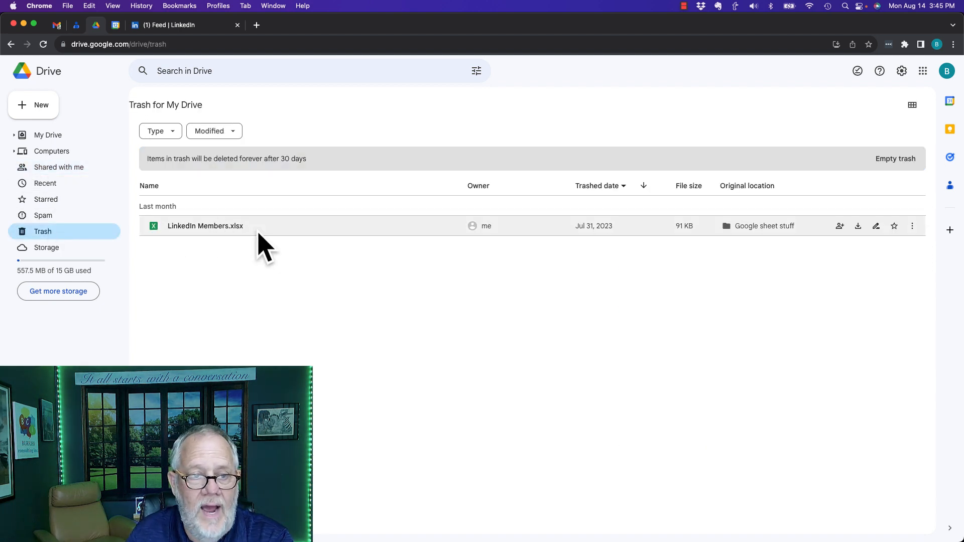
click(58, 167)
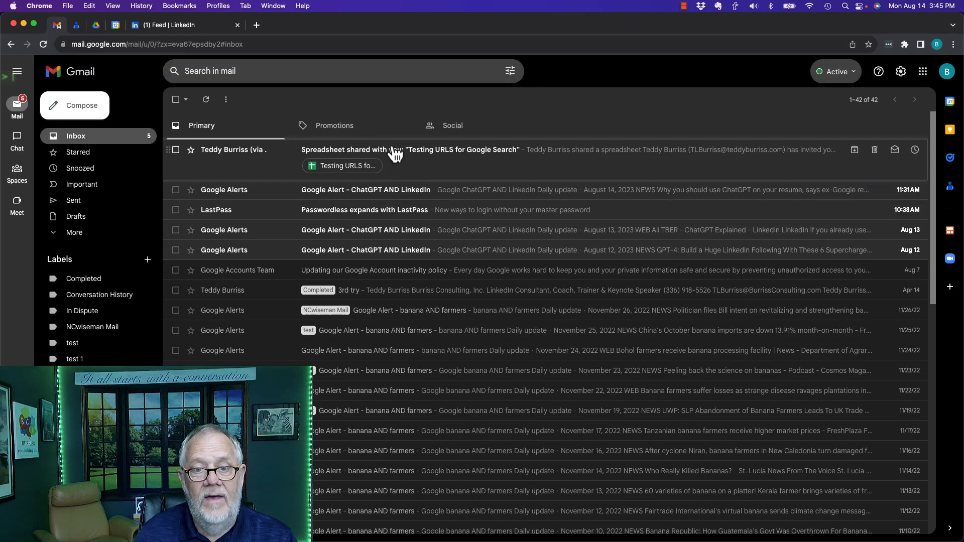
Open the spreadsheet from the 'Spreadsheet shared with you' email's file preview.
click(408, 150)
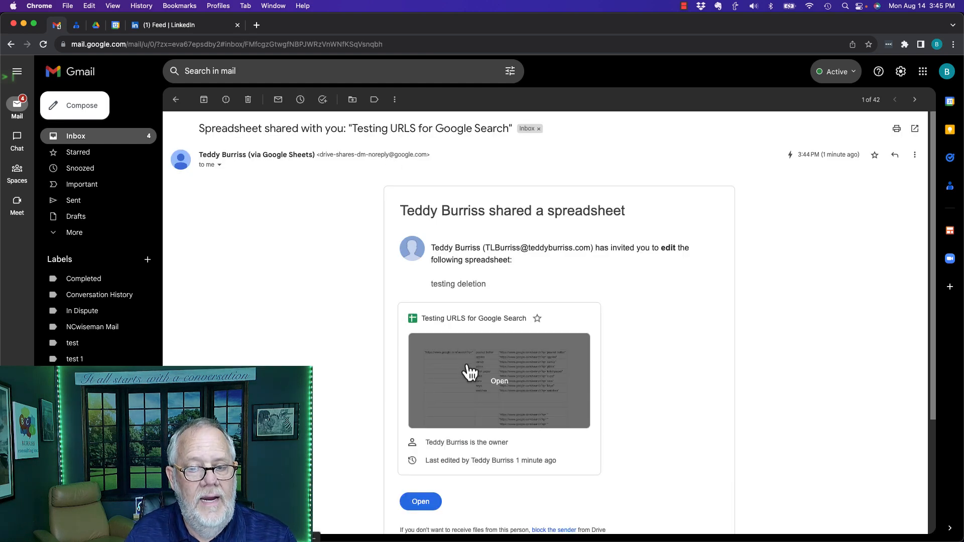
click(420, 502)
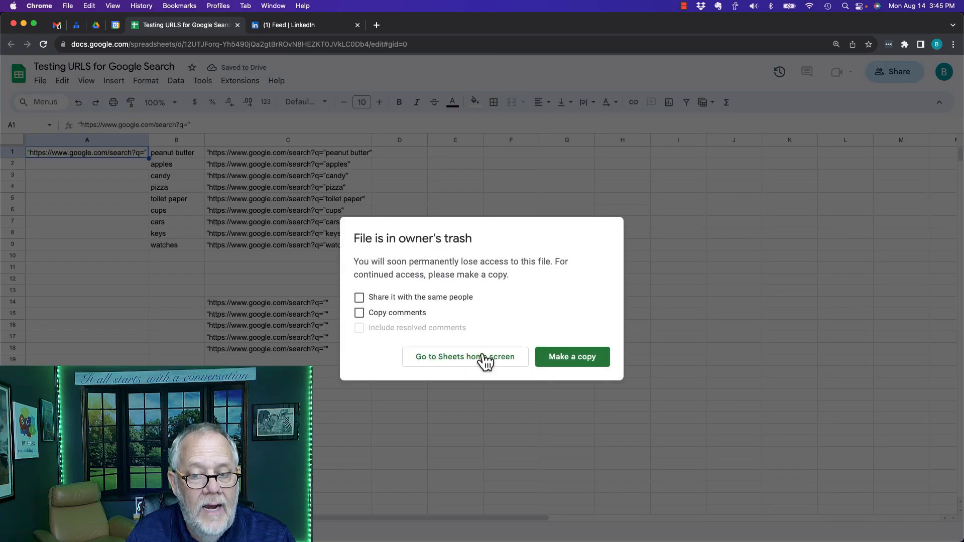
mouse_move(277, 100)
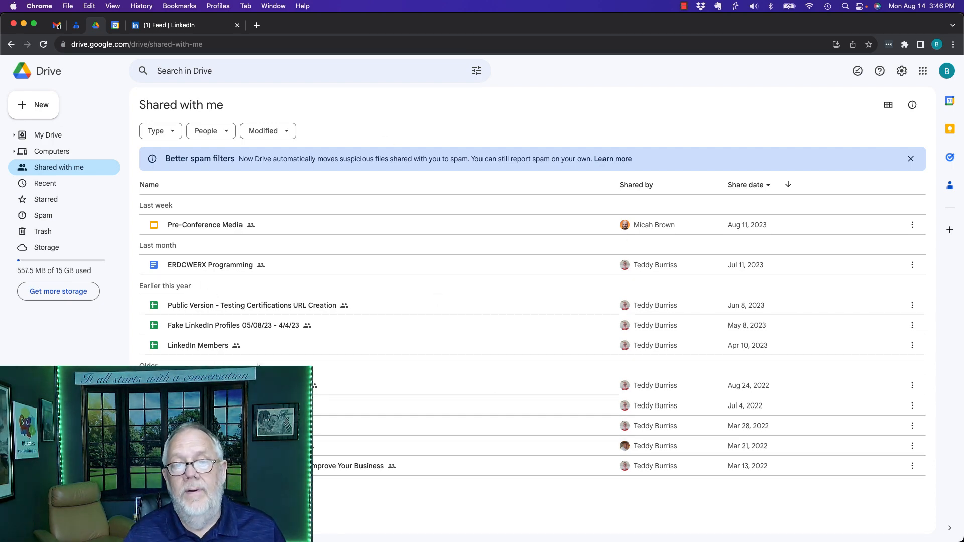
mouse_move(57, 25)
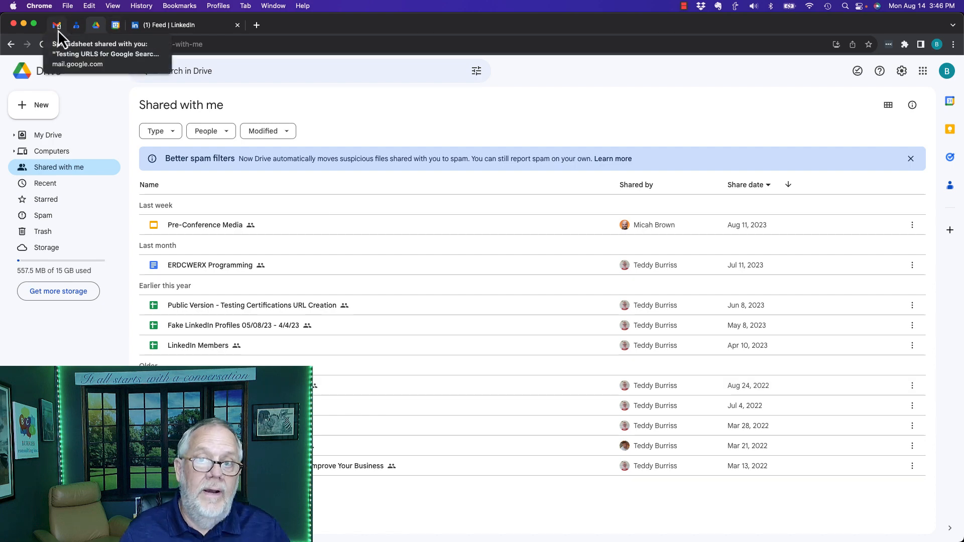
Return to the Gmail inbox and reopen the 'Spreadsheet shared with you' email.
click(57, 25)
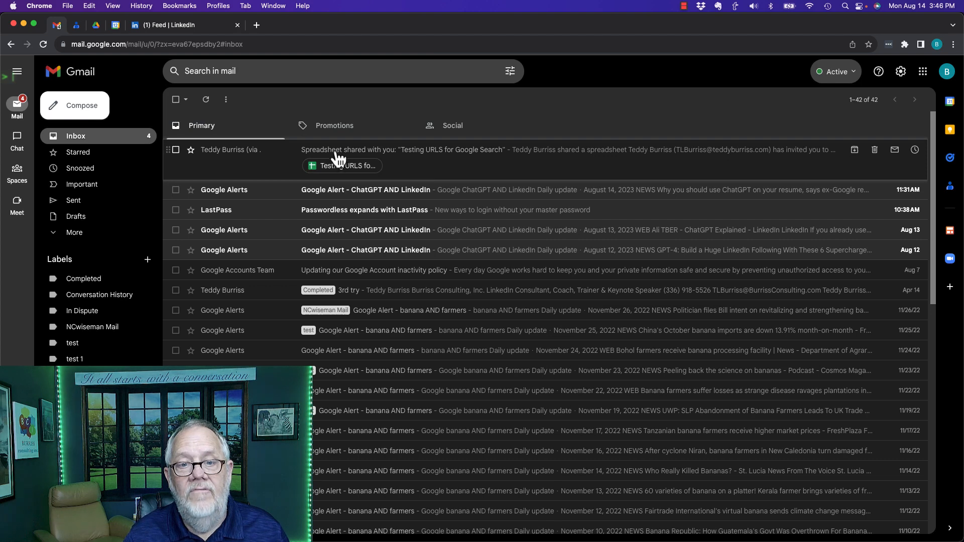
click(403, 150)
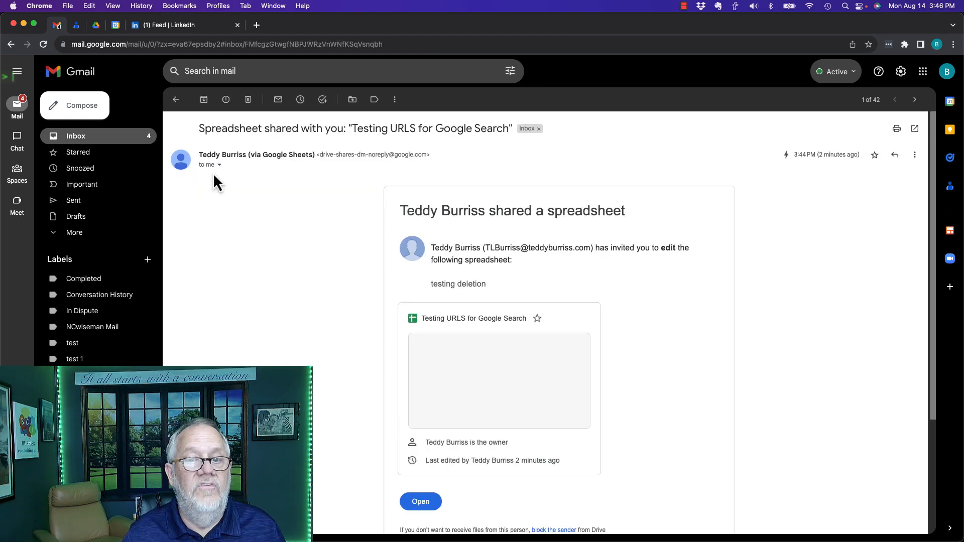